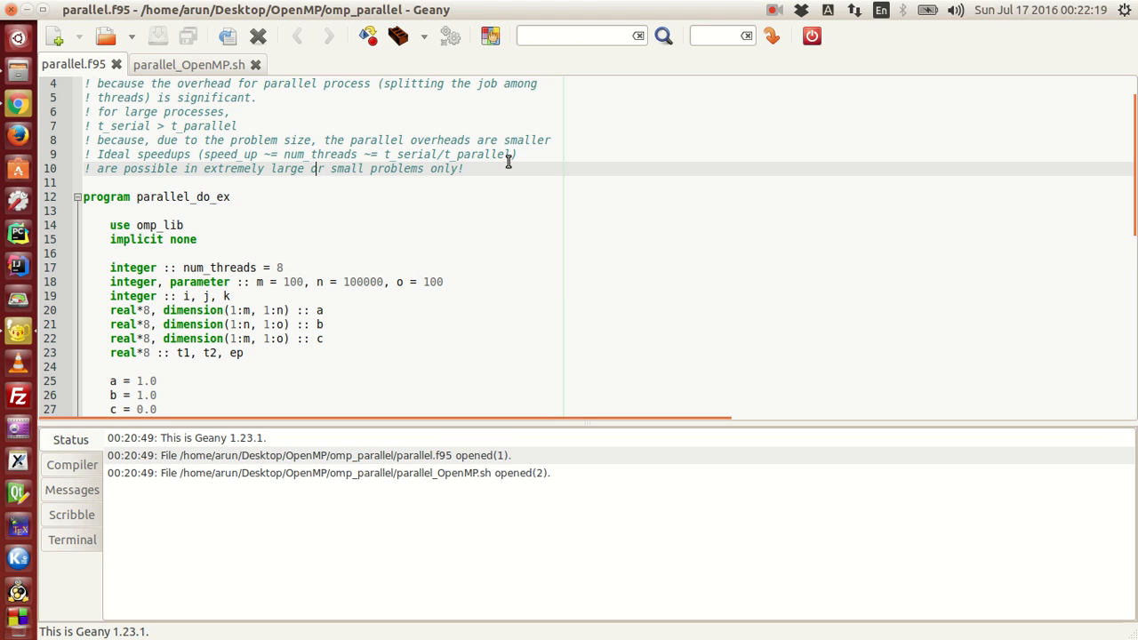
{"action": "mouse_move", "coordinate": [475, 86]}
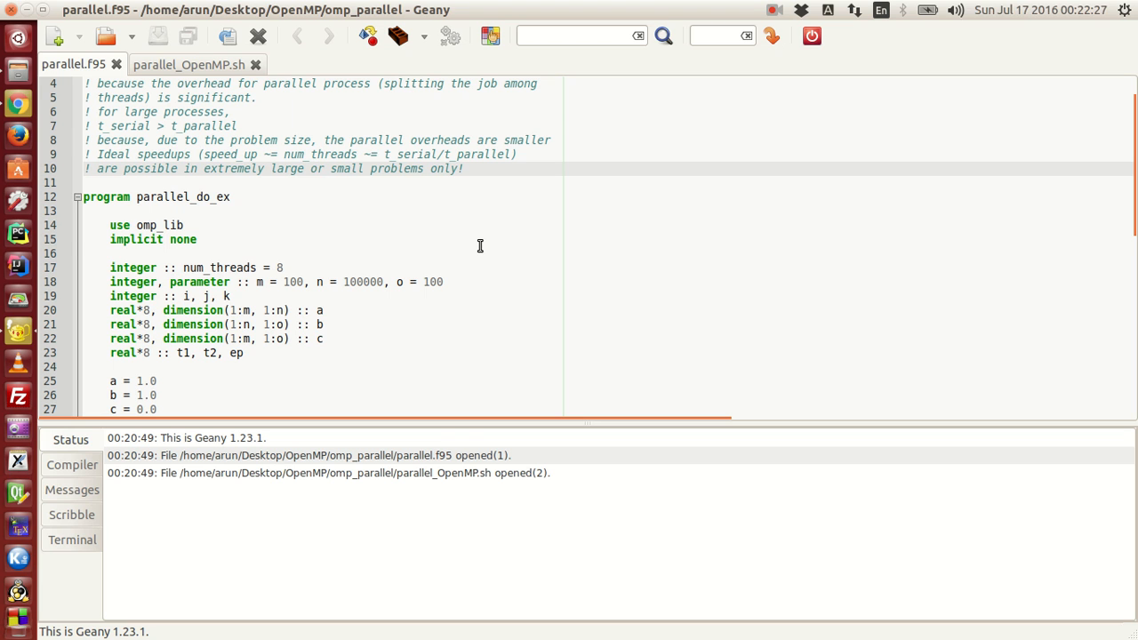
Scroll parallel.f95 down to the !$omp parallel do loop below the declarations.
{"action": "scroll", "scroll_direction": "down", "scroll_amount": 3}
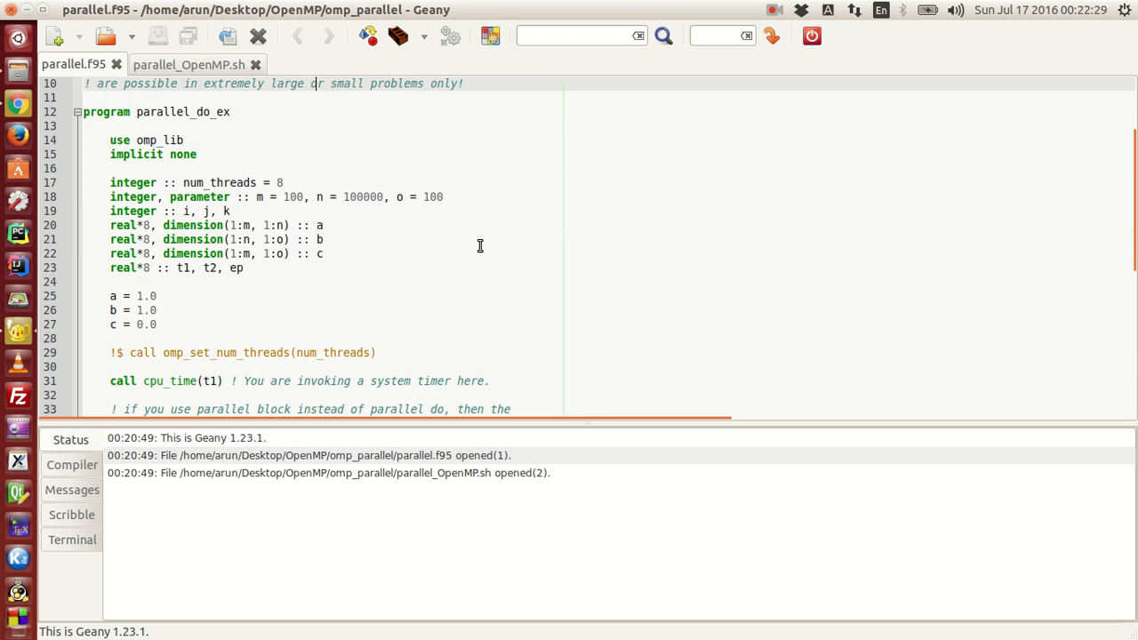
{"action": "scroll", "scroll_direction": "down", "scroll_amount": 3}
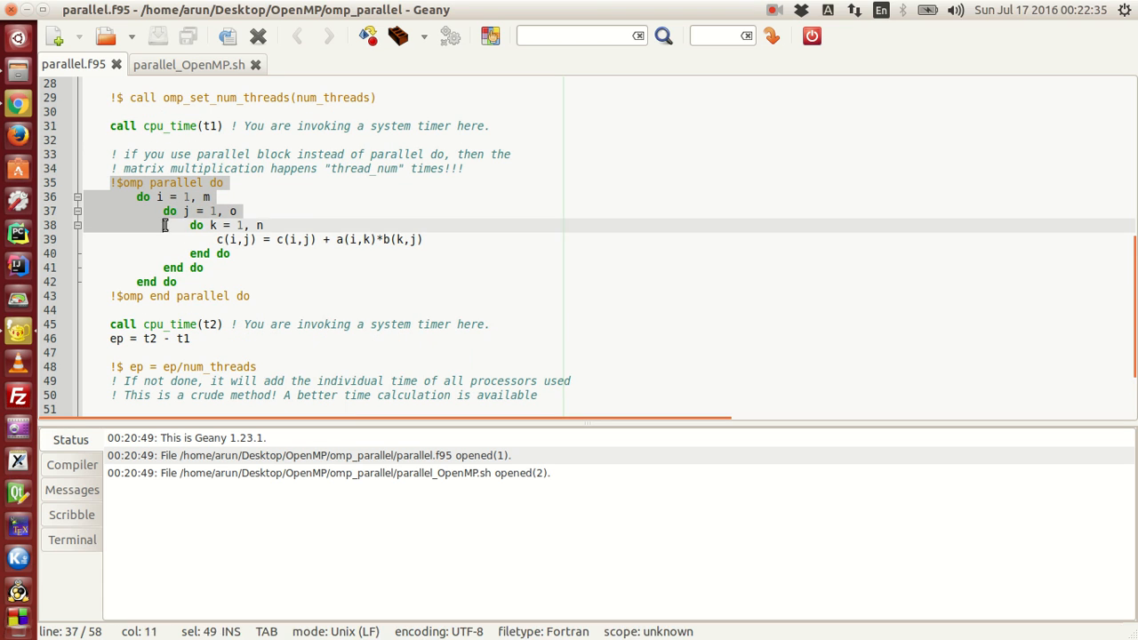
{"action": "left_click", "coordinate": [249, 296]}
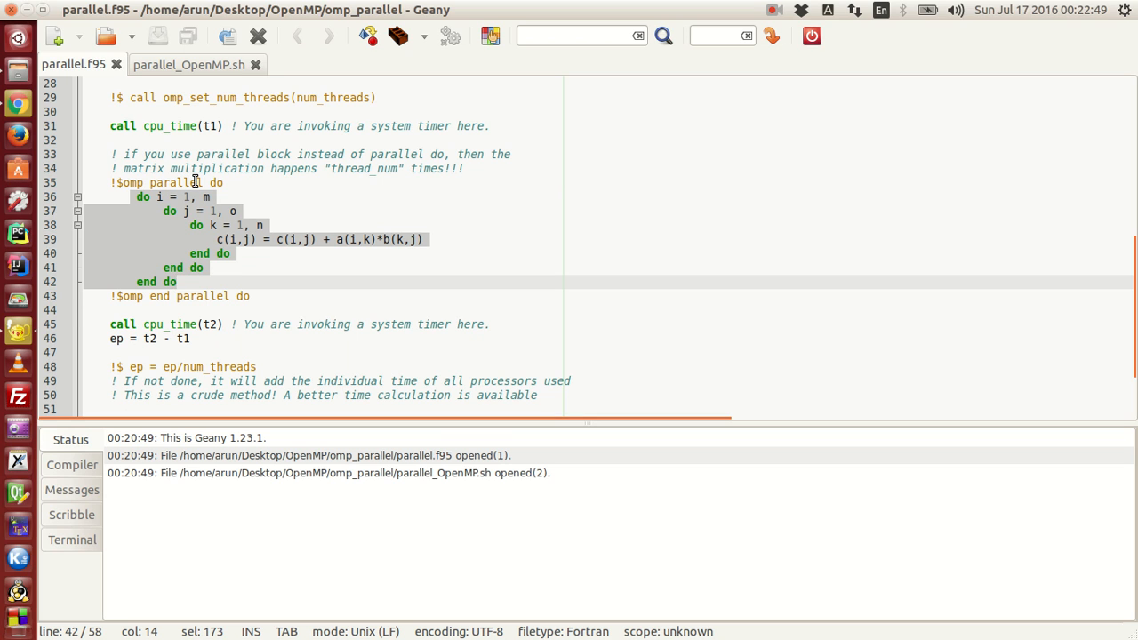
{"action": "left_click", "coordinate": [229, 182]}
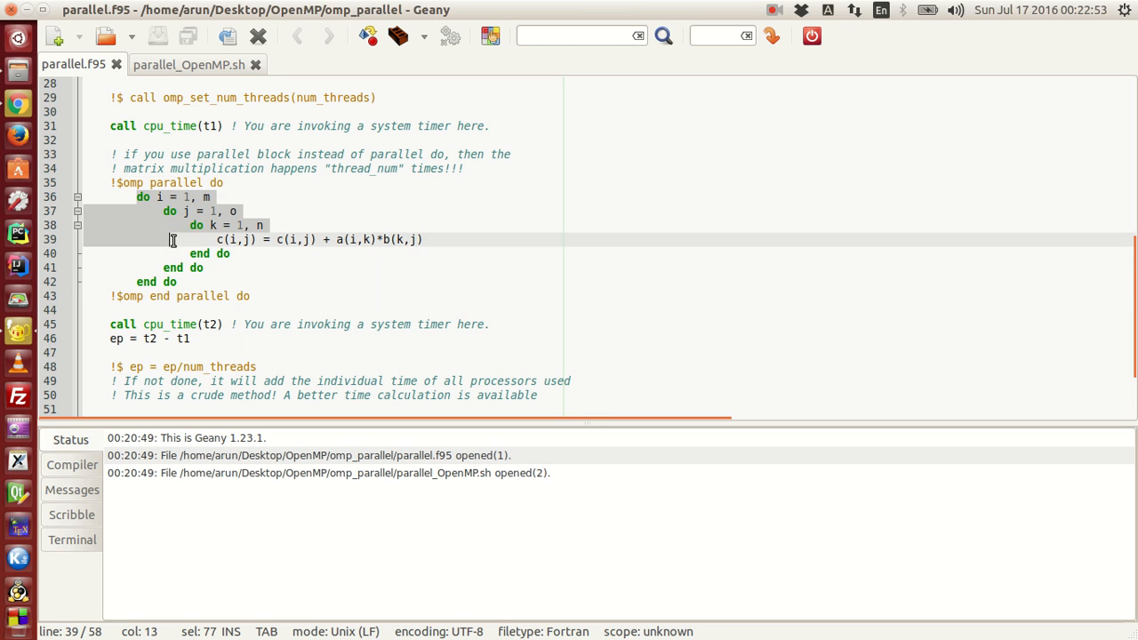
{"action": "left_click", "coordinate": [192, 281]}
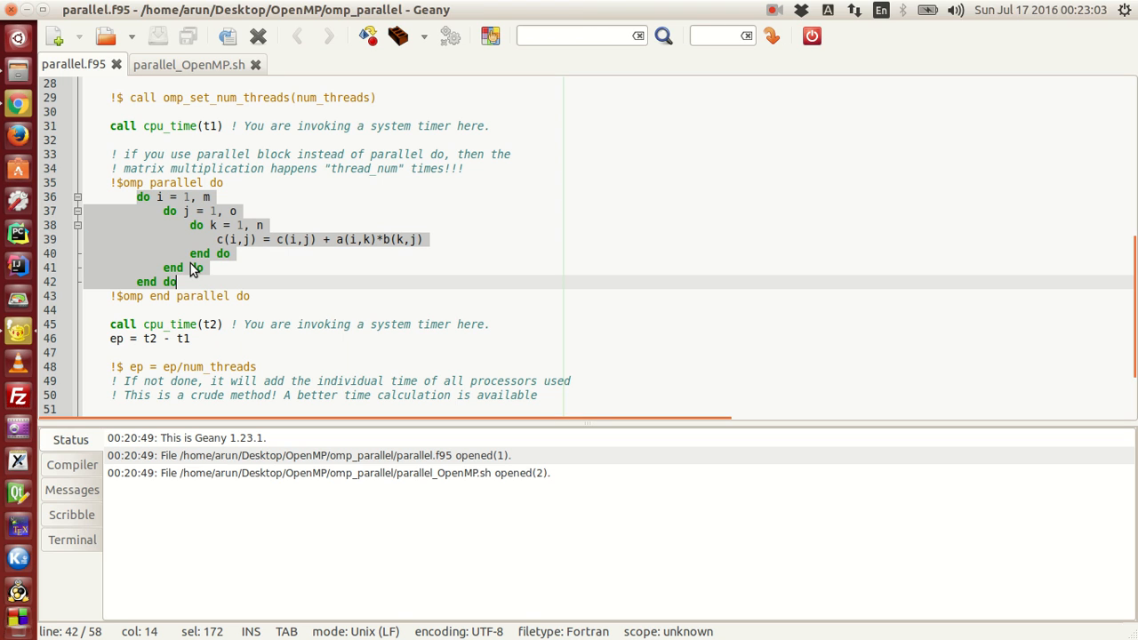
{"action": "mouse_move", "coordinate": [213, 186]}
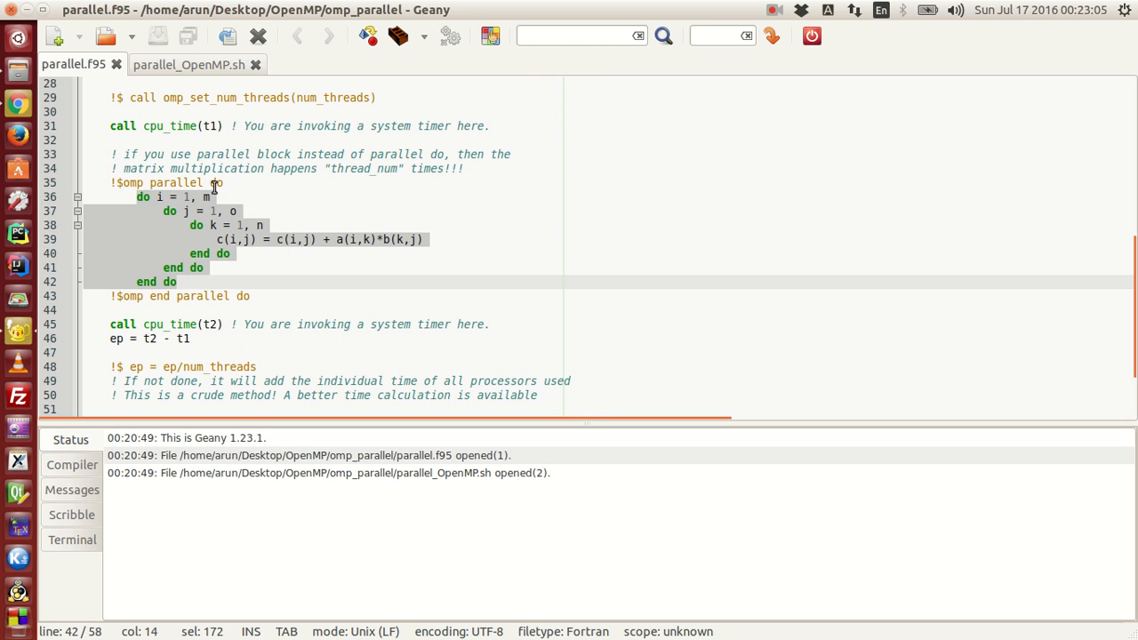
{"action": "left_click", "coordinate": [209, 195]}
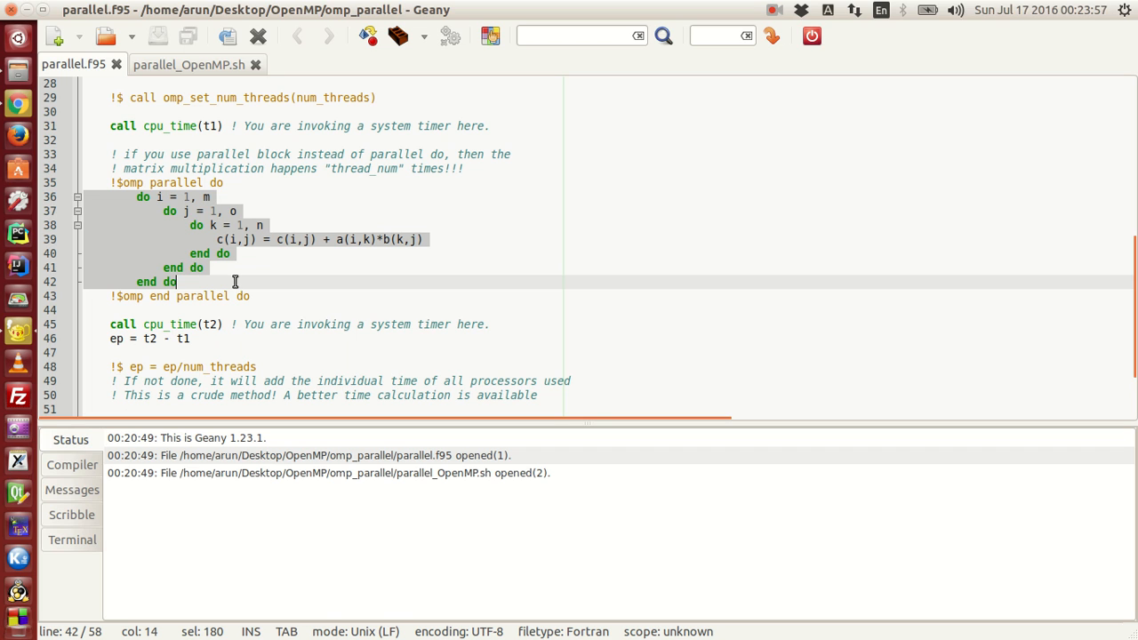
Mark and clear the nested loops, then move toward the num_threads declaration to change 8 to 4.
{"action": "left_click", "coordinate": [232, 153]}
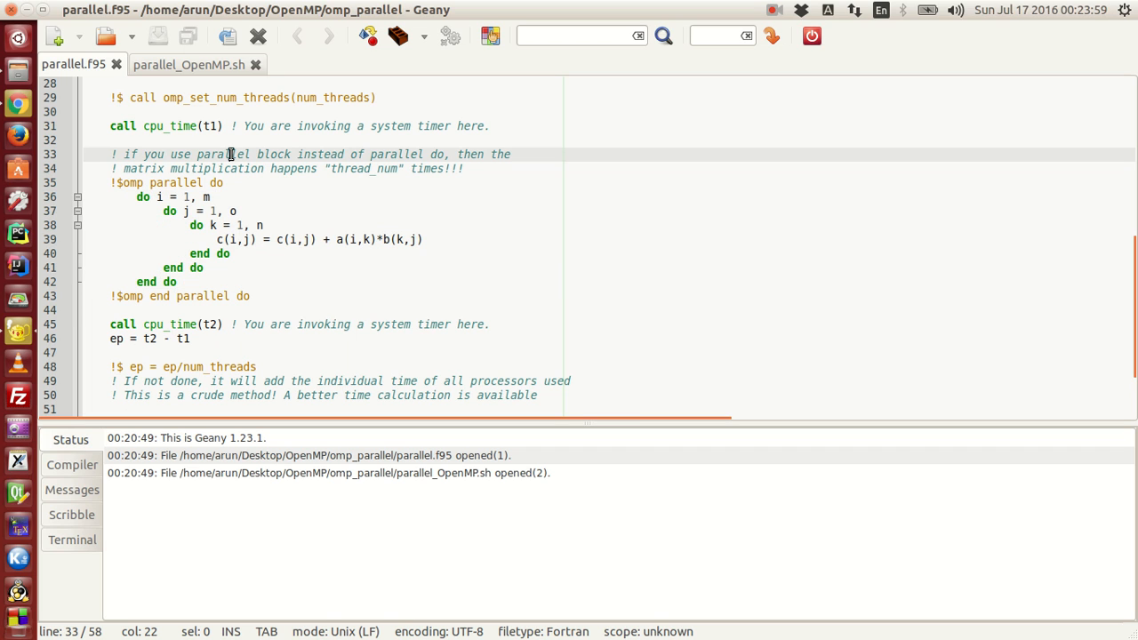
{"action": "left_click", "coordinate": [139, 181]}
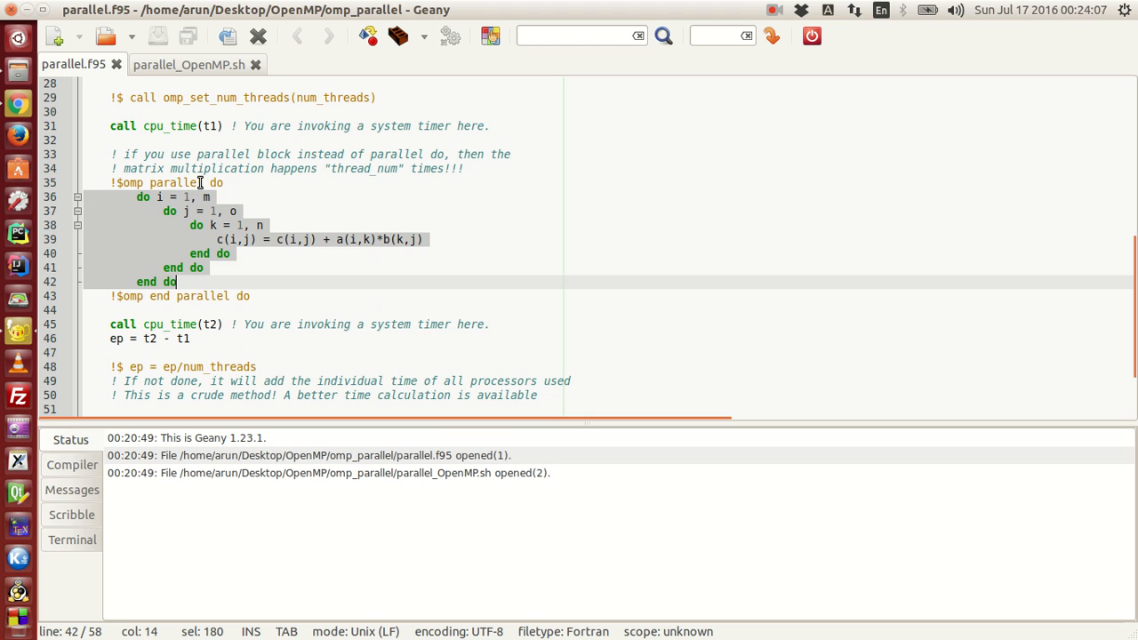
{"action": "left_click", "coordinate": [179, 209]}
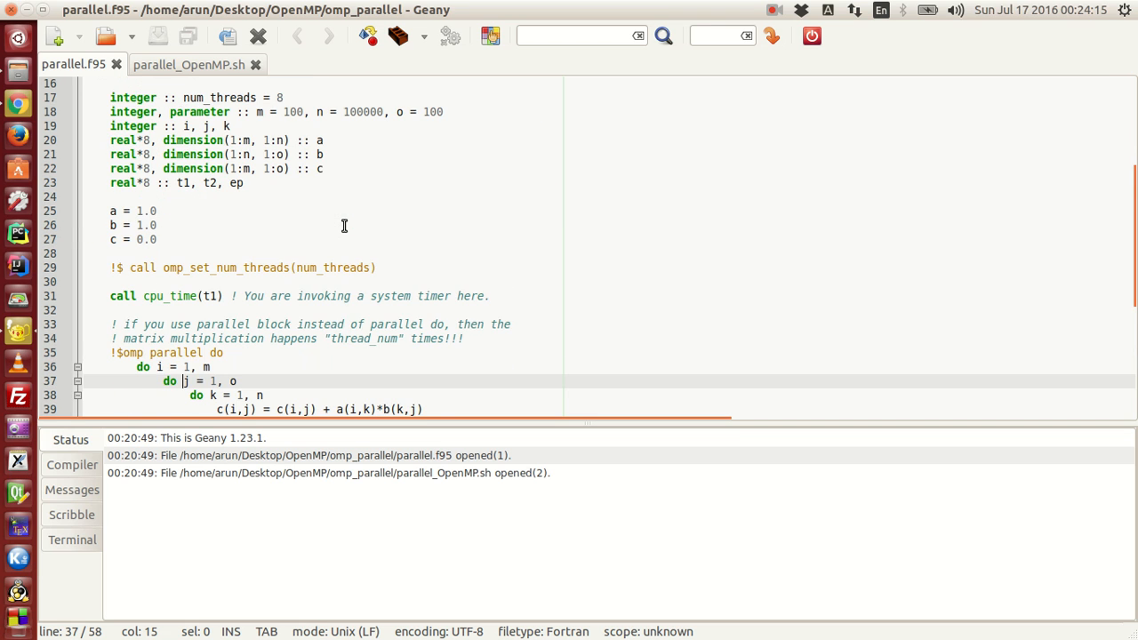
{"action": "scroll", "scroll_direction": "down", "scroll_amount": 3}
{"action": "type", "text": "4"}
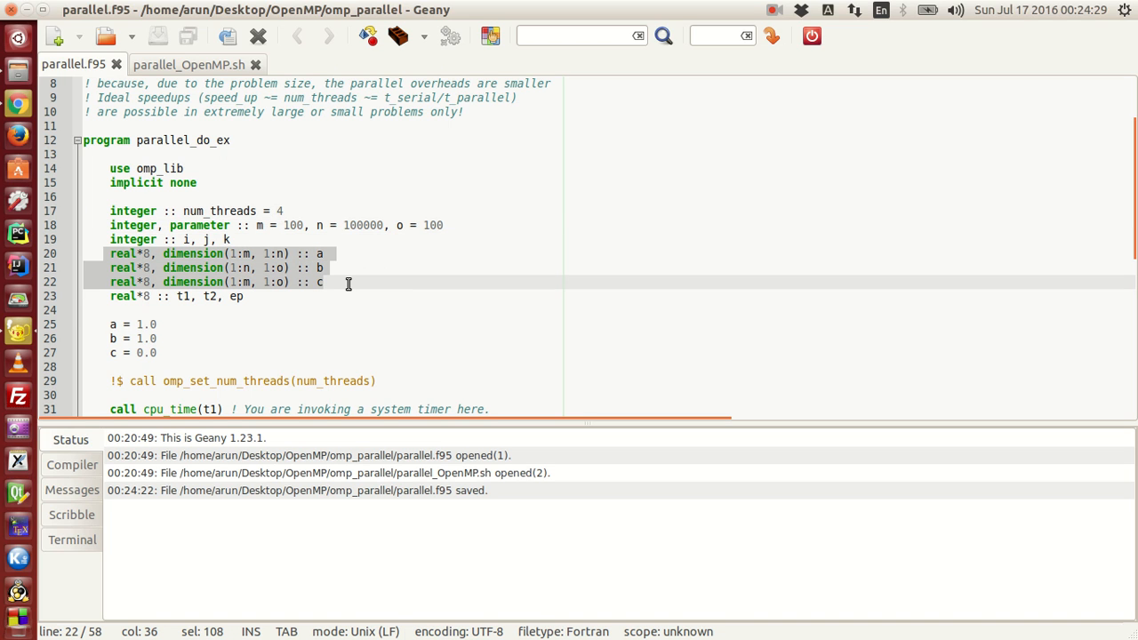
{"action": "left_click", "coordinate": [348, 283]}
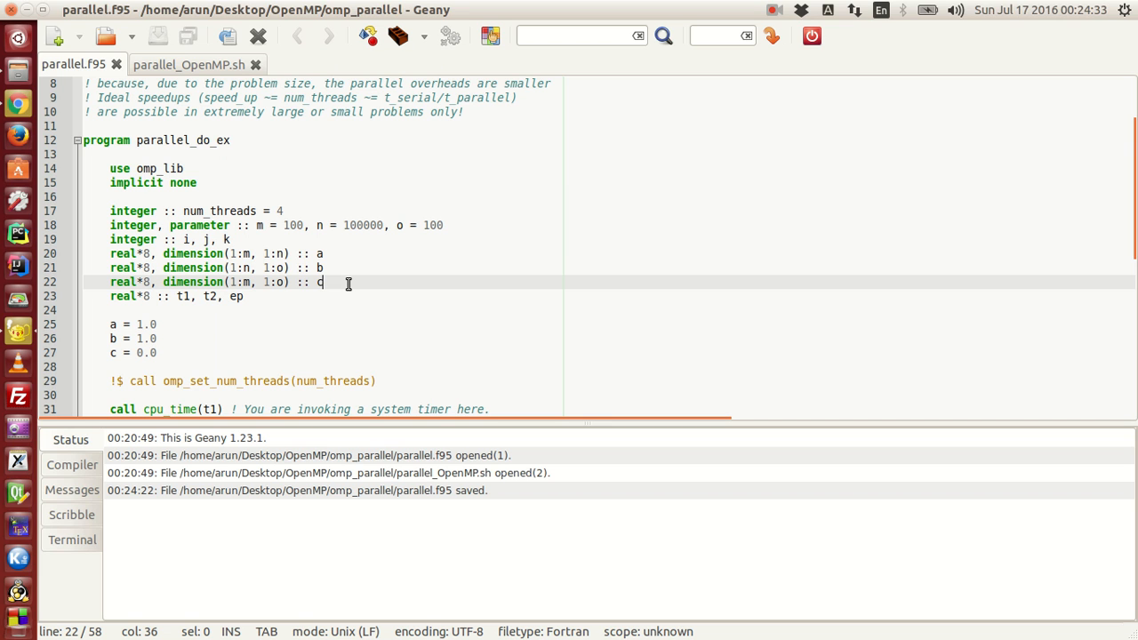
{"action": "scroll", "scroll_direction": "down", "scroll_amount": 3}
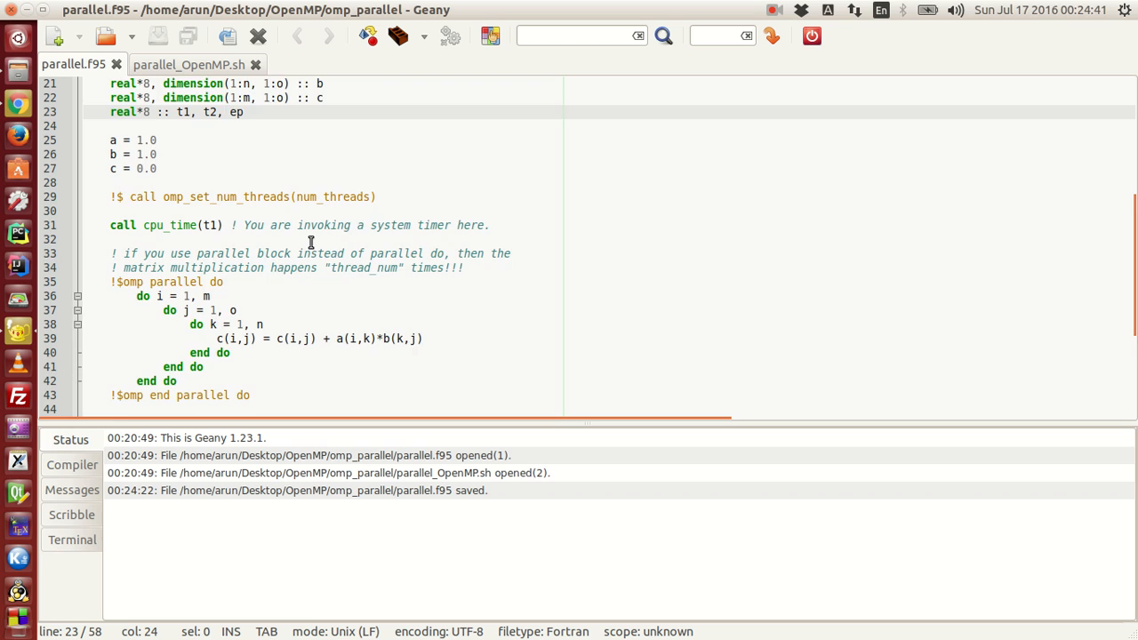
{"action": "scroll", "scroll_direction": "down", "scroll_amount": 3}
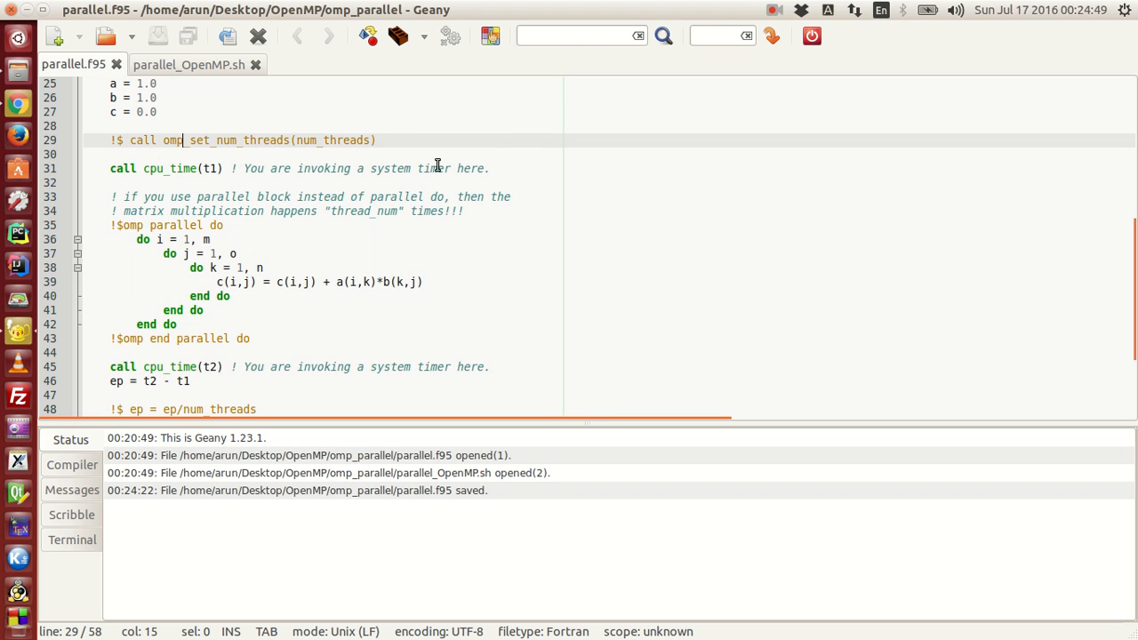
{"action": "mouse_move", "coordinate": [537, 160]}
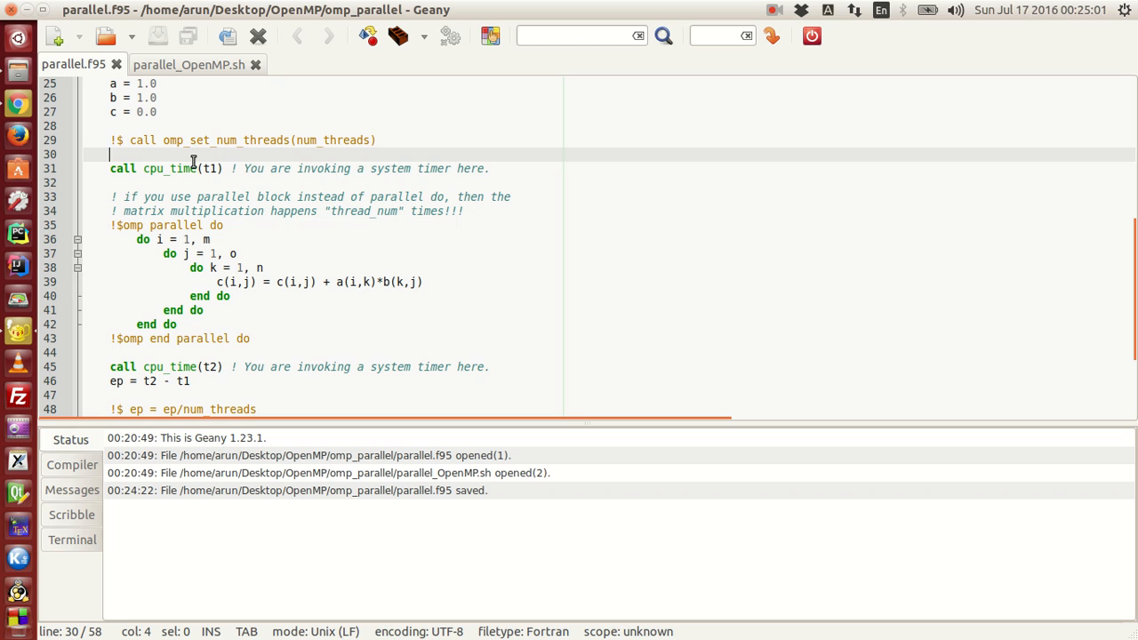
{"action": "left_click", "coordinate": [188, 167]}
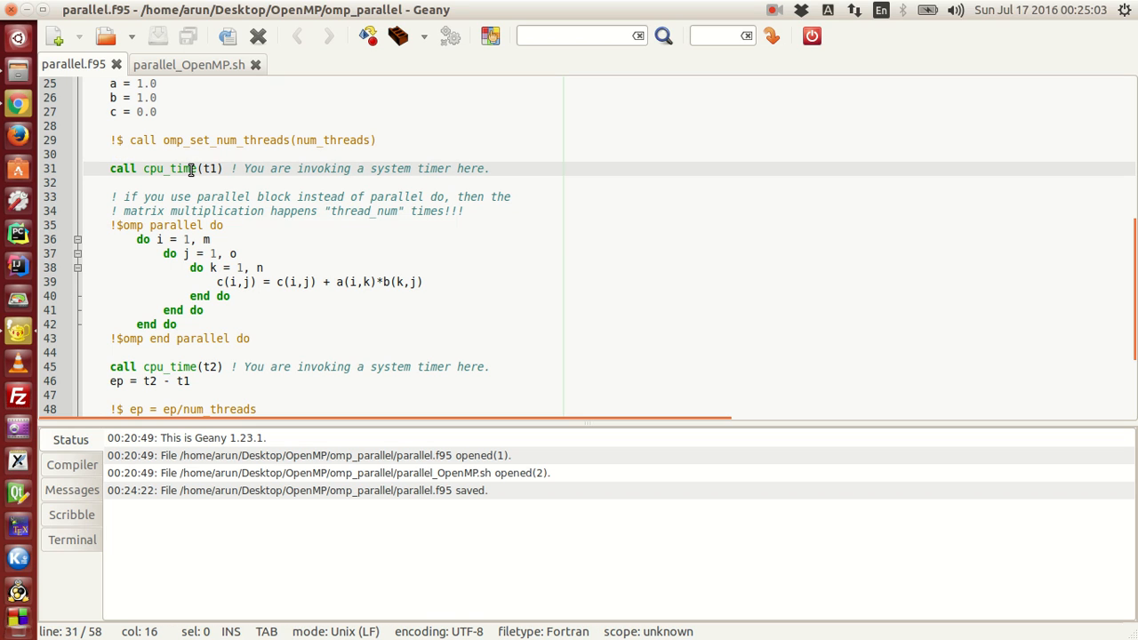
{"action": "mouse_move", "coordinate": [249, 178]}
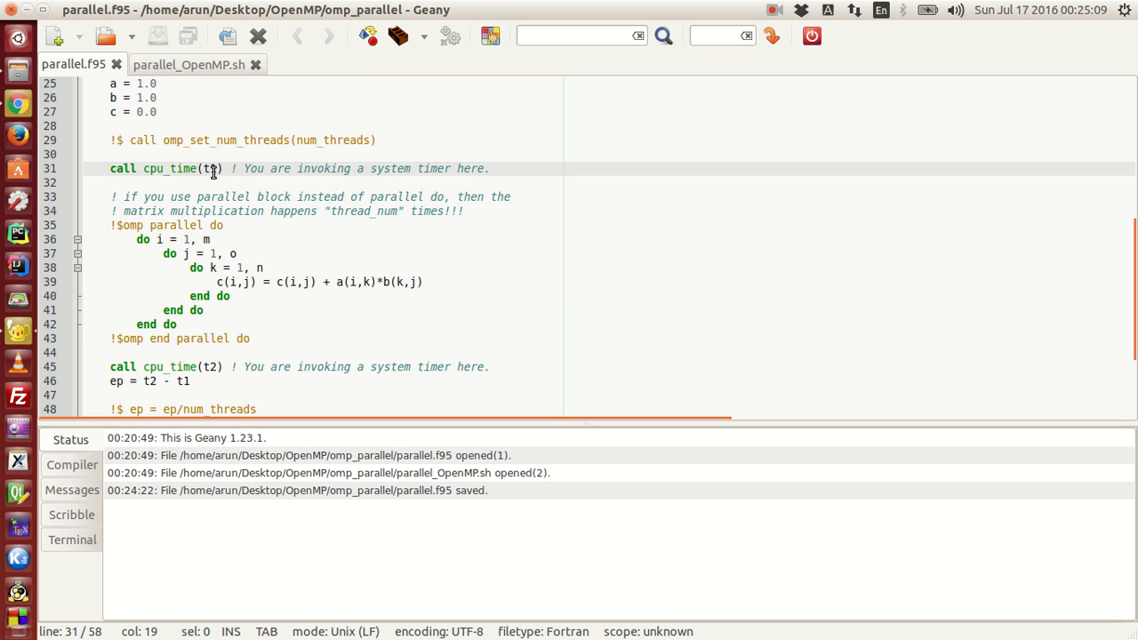
{"action": "scroll", "scroll_direction": "down", "scroll_amount": 3}
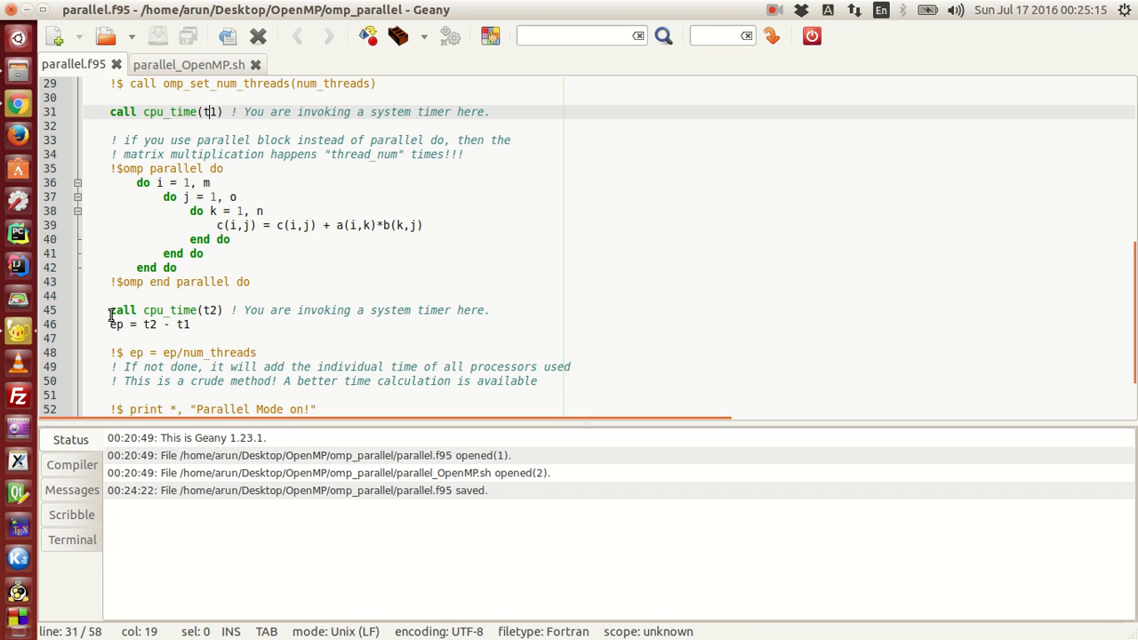
{"action": "left_click", "coordinate": [210, 310]}
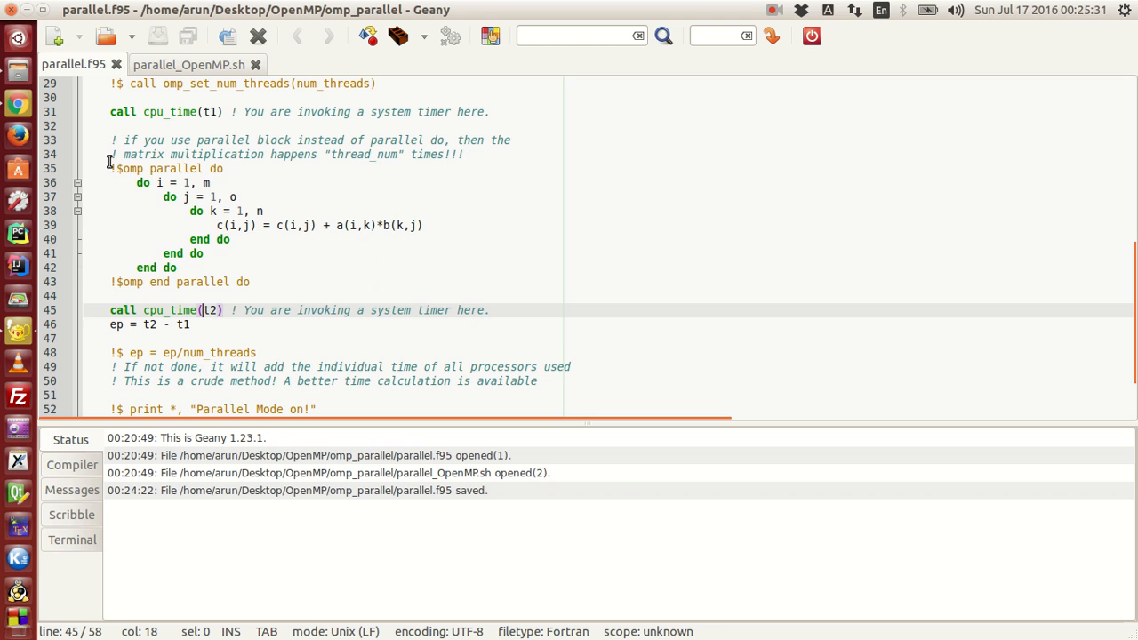
{"action": "left_click_drag", "start_coordinate": [111, 139], "coordinate": [277, 281]}
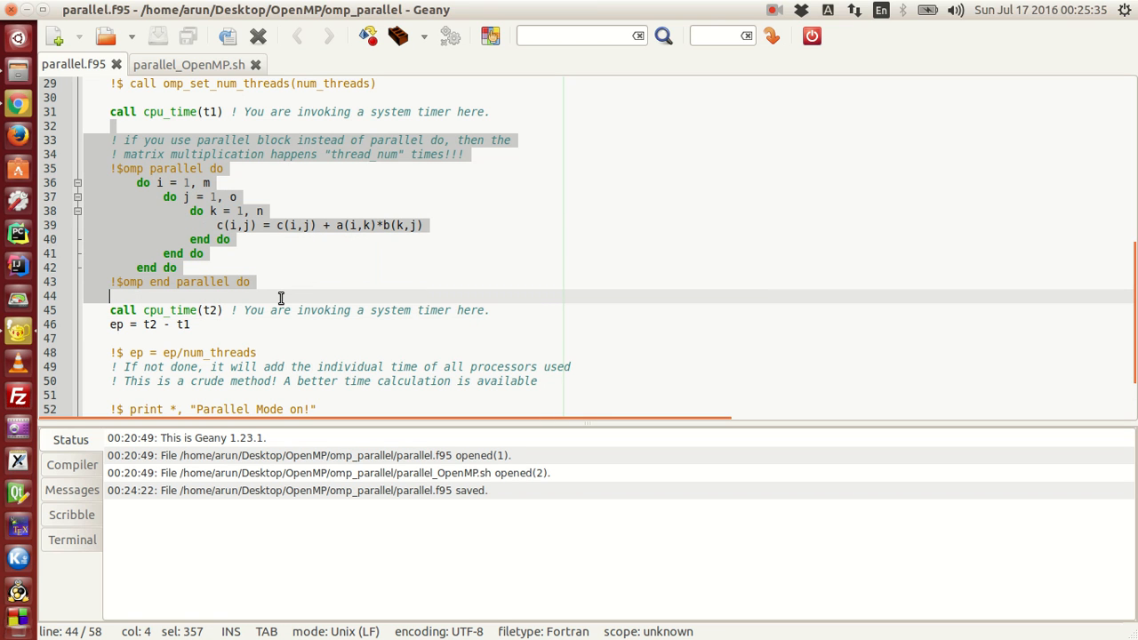
{"action": "left_click", "coordinate": [281, 299]}
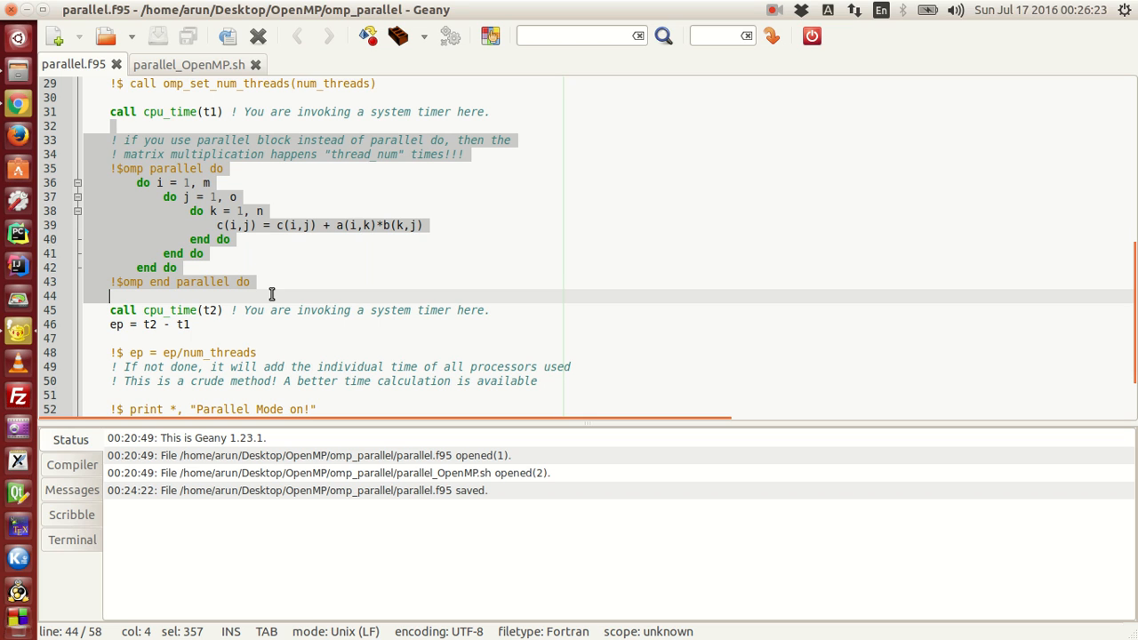
{"action": "left_click", "coordinate": [256, 352]}
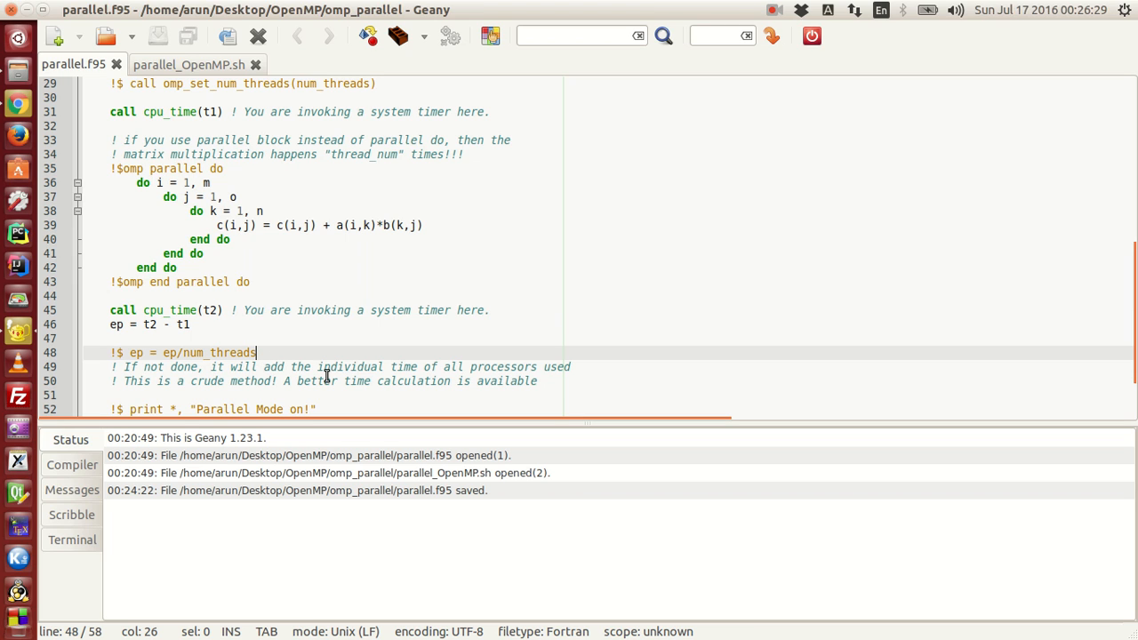
{"action": "mouse_move", "coordinate": [320, 371]}
{"action": "type", "text": "thread"}
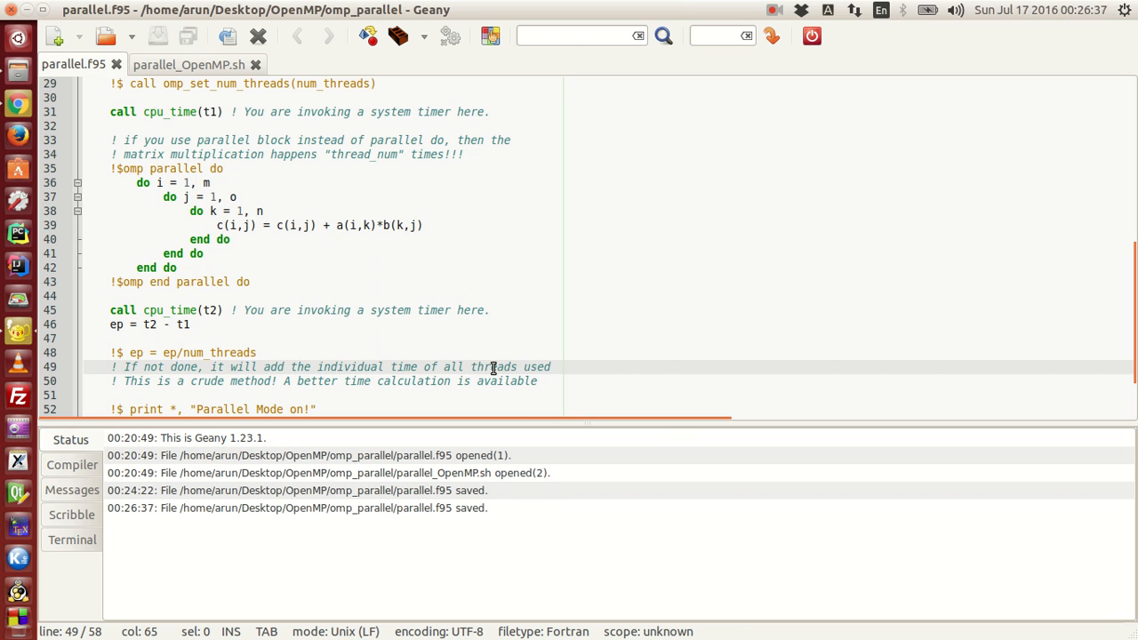
{"action": "mouse_move", "coordinate": [278, 333]}
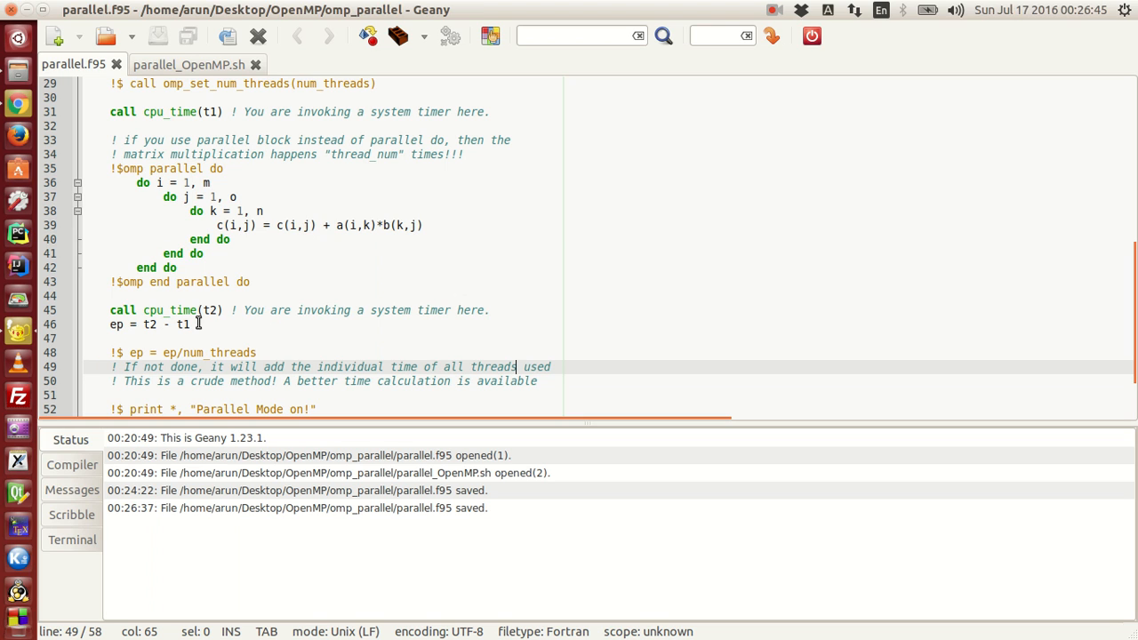
{"action": "mouse_move", "coordinate": [297, 310]}
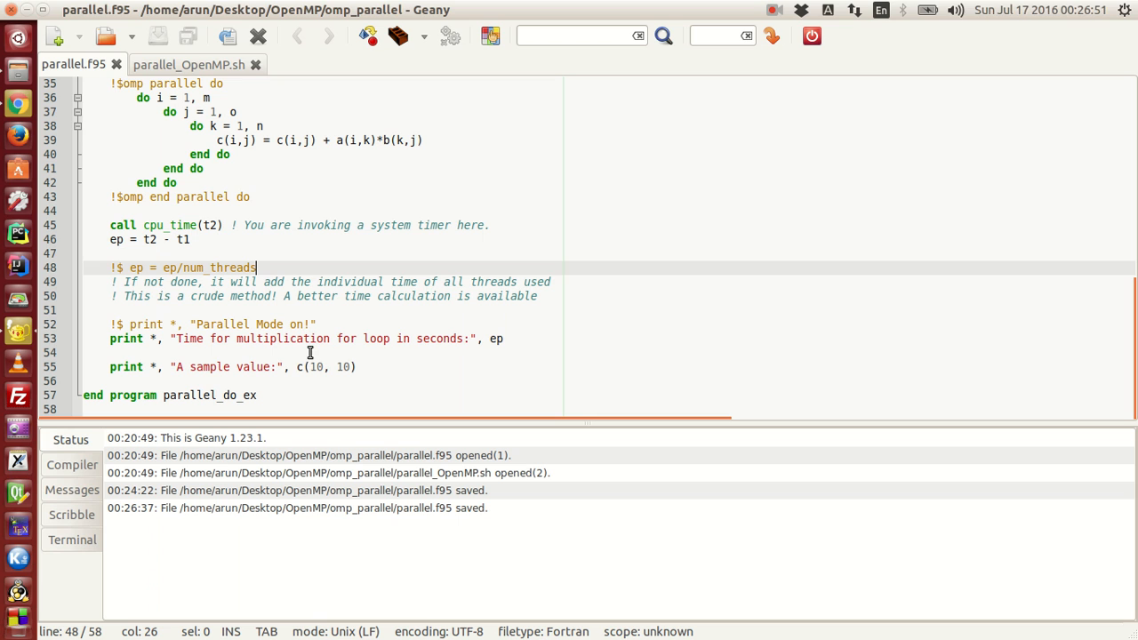
{"action": "mouse_move", "coordinate": [483, 373]}
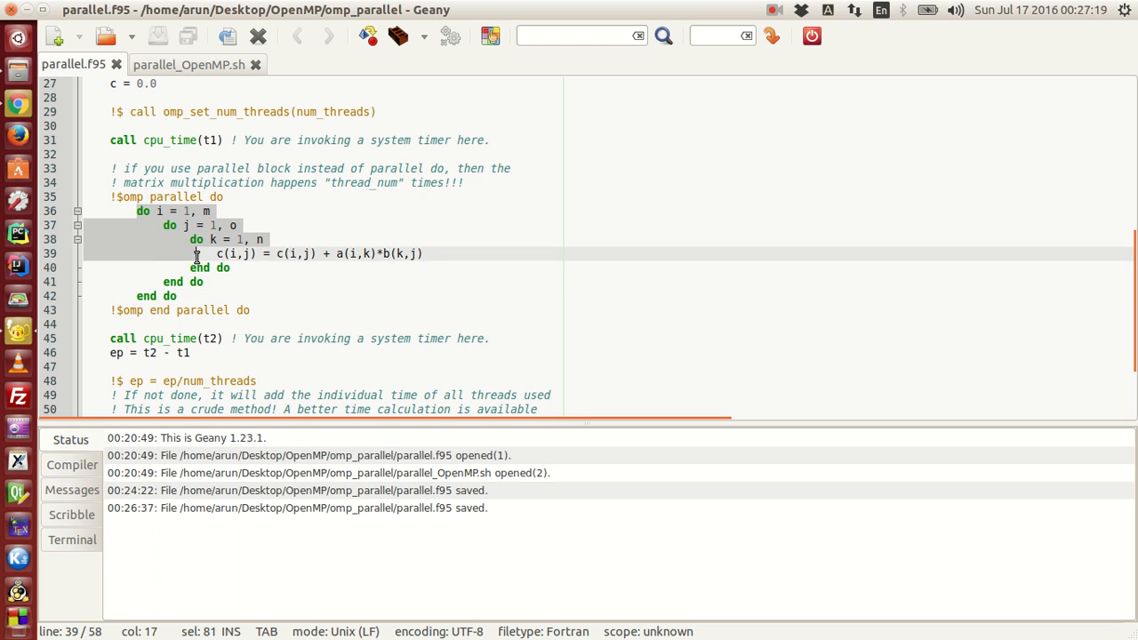
{"action": "left_click_drag", "start_coordinate": [196, 253], "coordinate": [204, 295]}
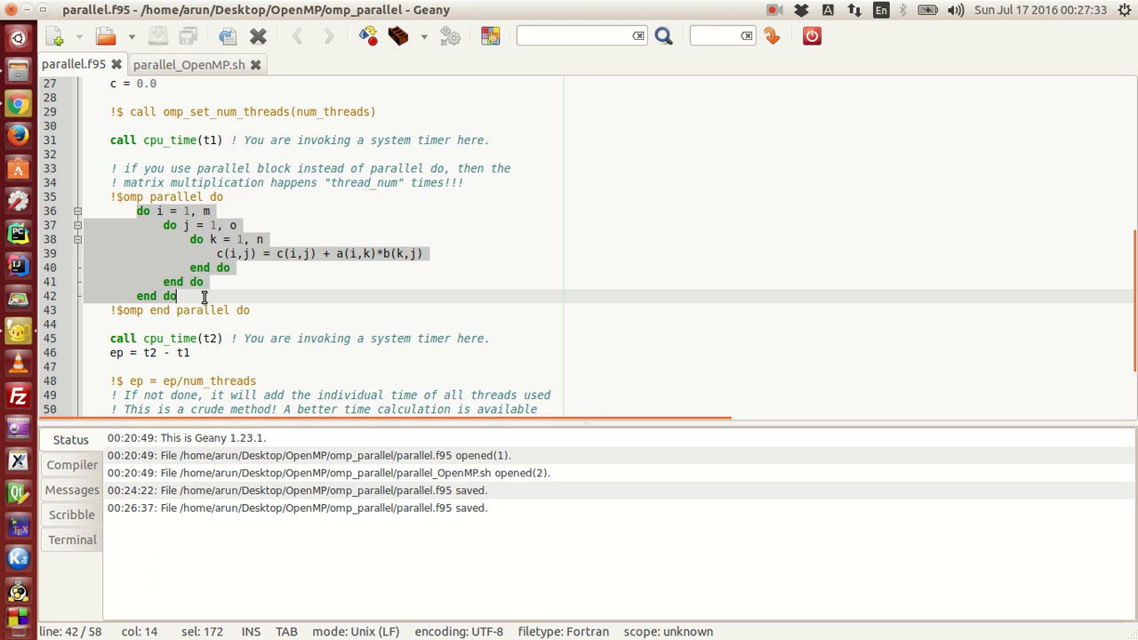
{"action": "mouse_move", "coordinate": [285, 299]}
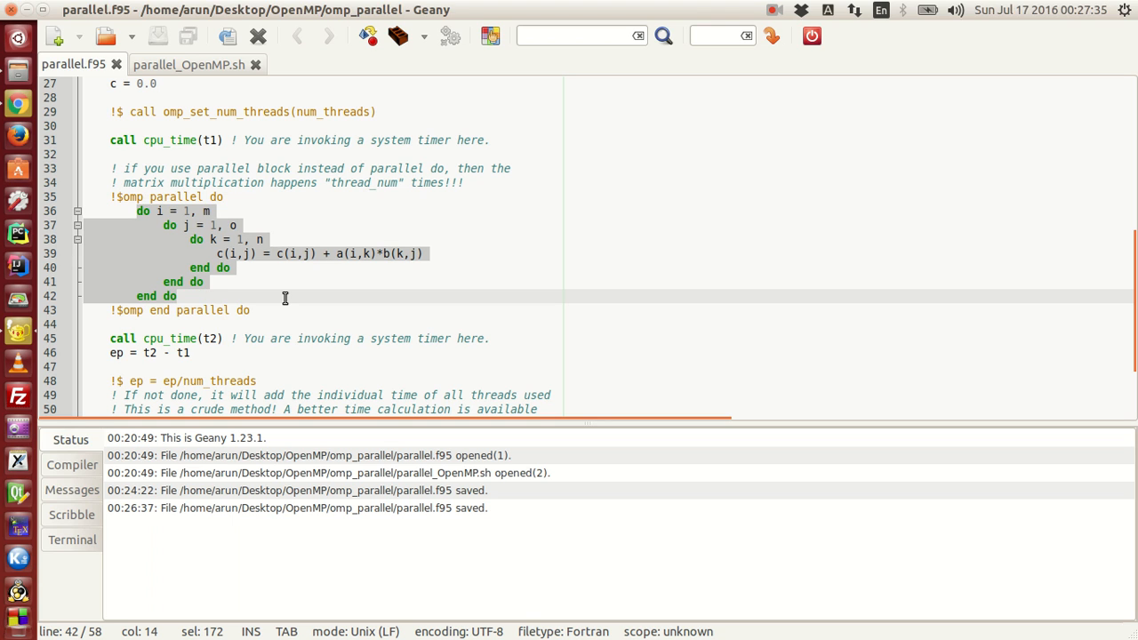
{"action": "left_click", "coordinate": [284, 299]}
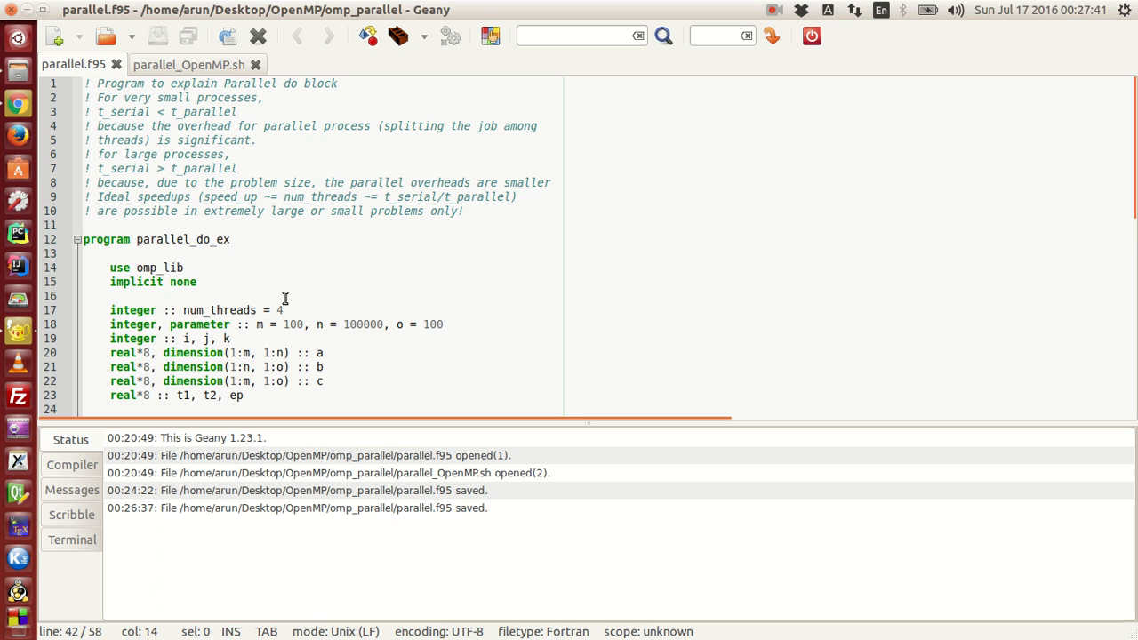
List the omp_parallel folder with ls and start querying the stack limit with ulimit -s.
{"action": "scroll", "scroll_direction": "down", "scroll_amount": 3}
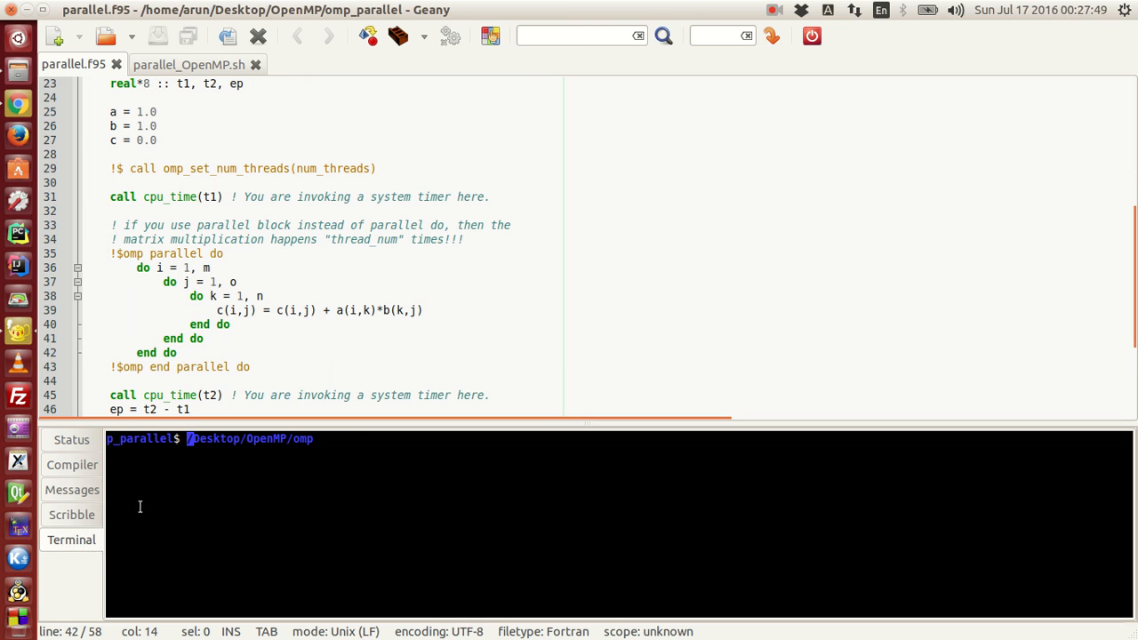
{"action": "mouse_move", "coordinate": [409, 512]}
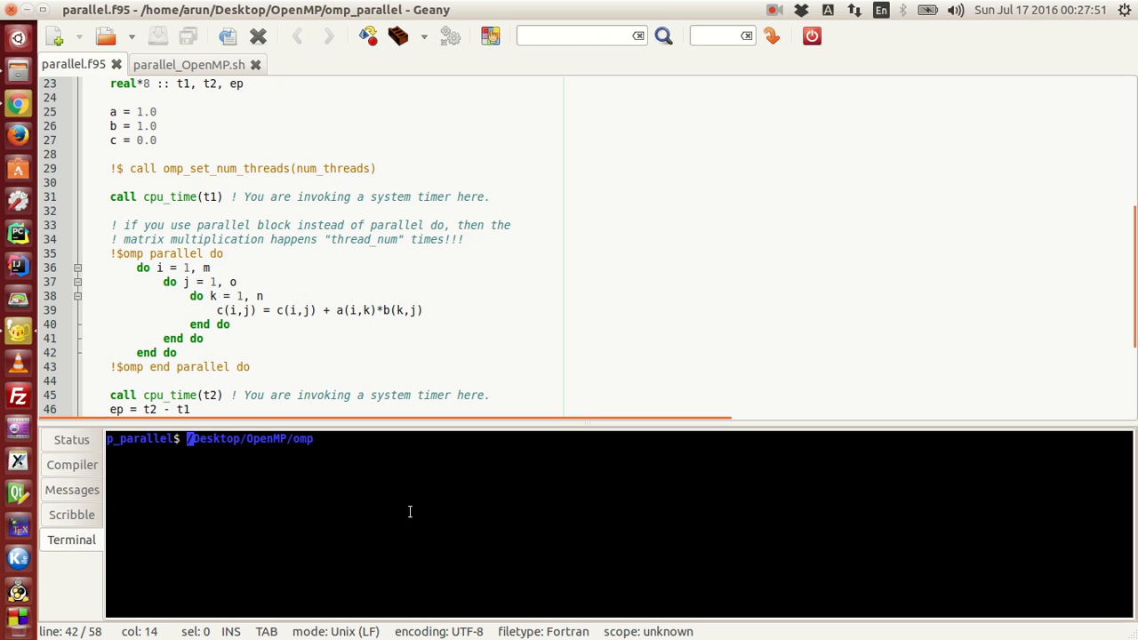
{"action": "type", "text": "l"}
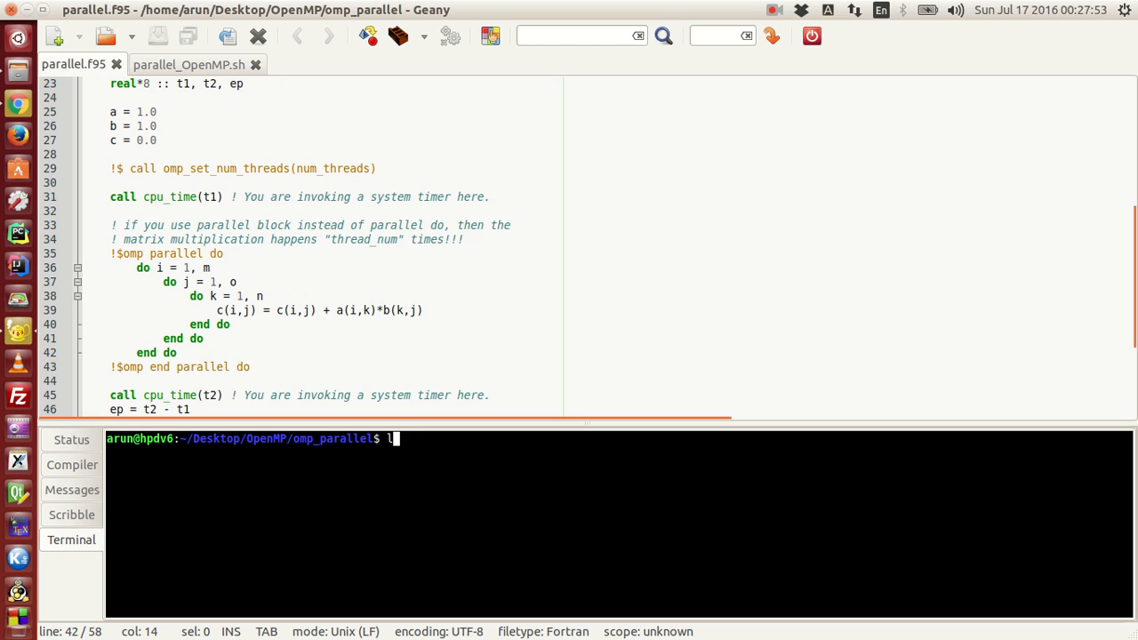
{"action": "key", "text": "Return"}
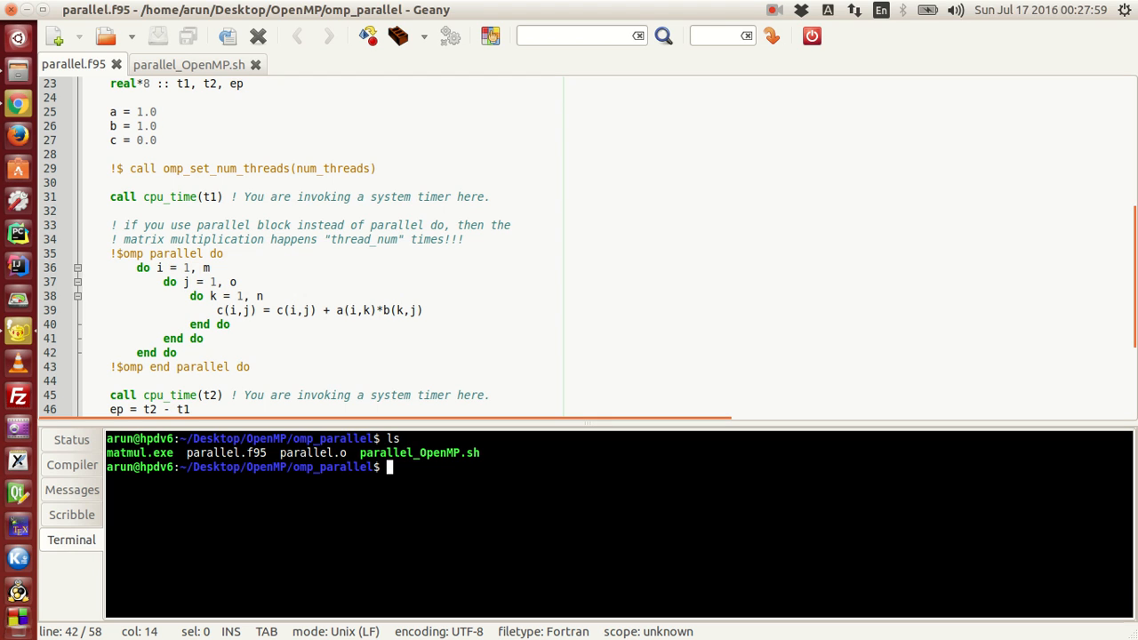
{"action": "type", "text": "ulimit -s"}
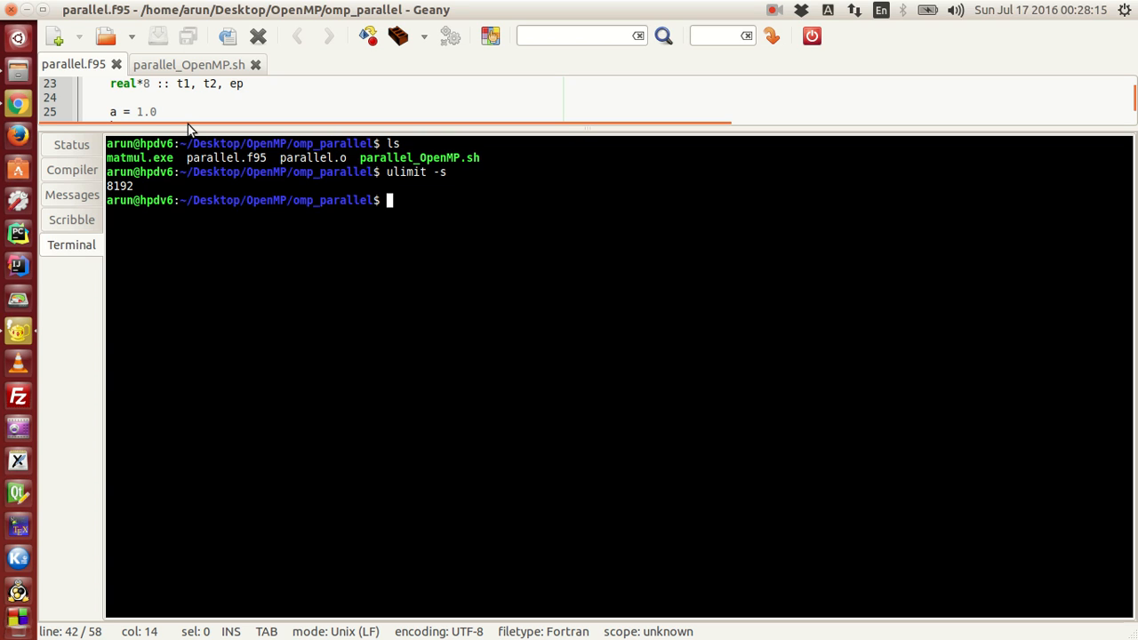
Show parallel_OpenMP.sh and run the build with bash *.sh, compiling matmul.exe.
{"action": "left_click", "coordinate": [186, 64]}
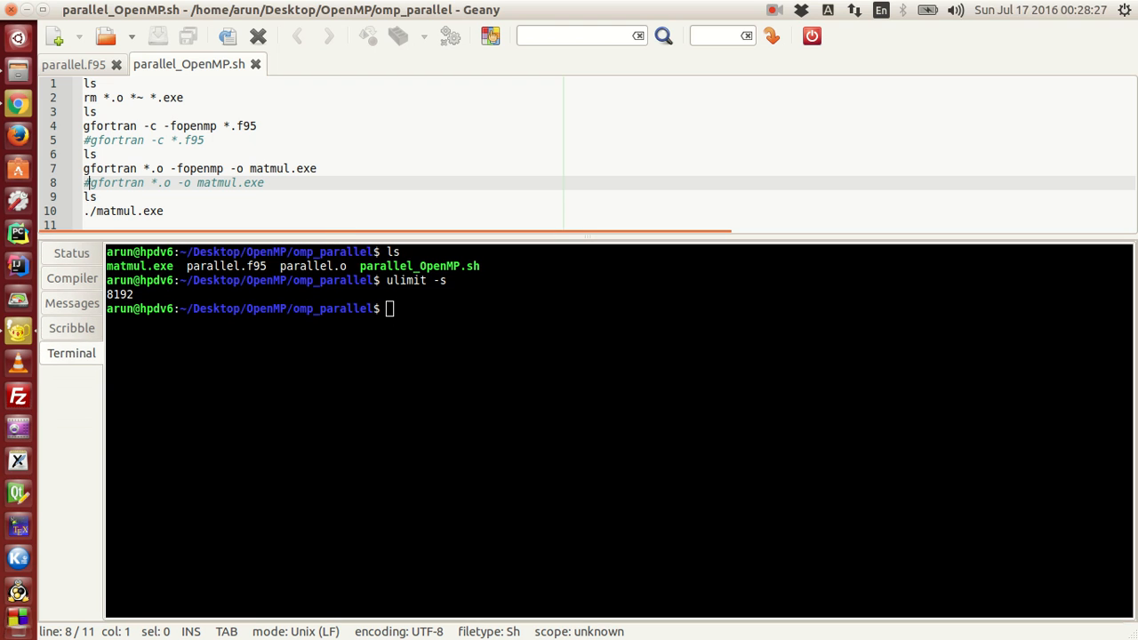
{"action": "type", "text": "ulimit -s"}
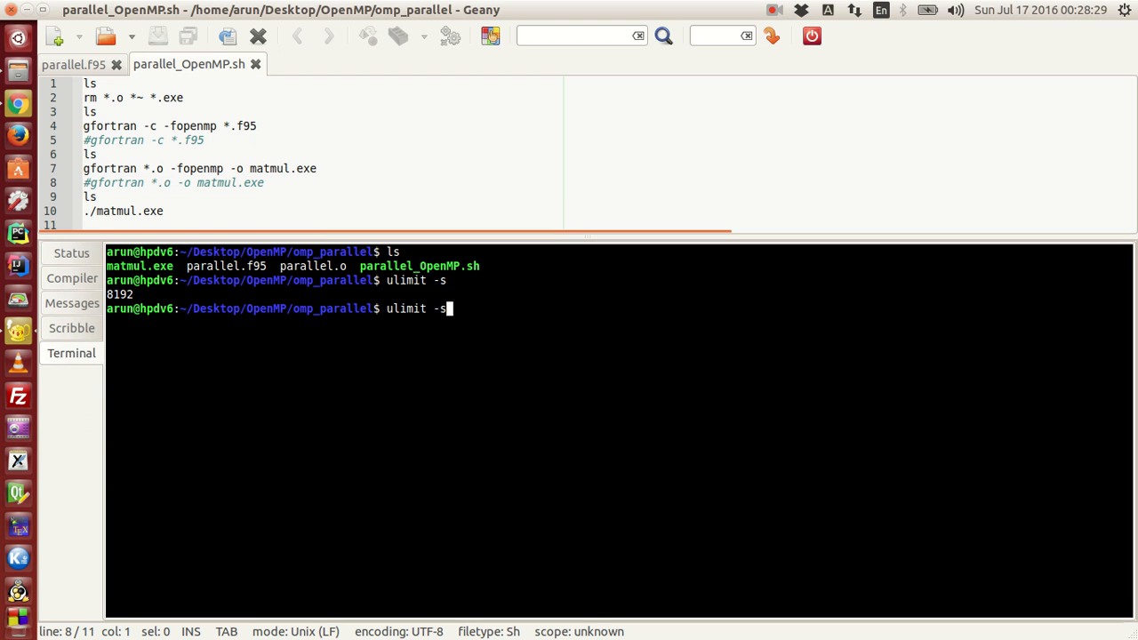
{"action": "type", "text": "ba"}
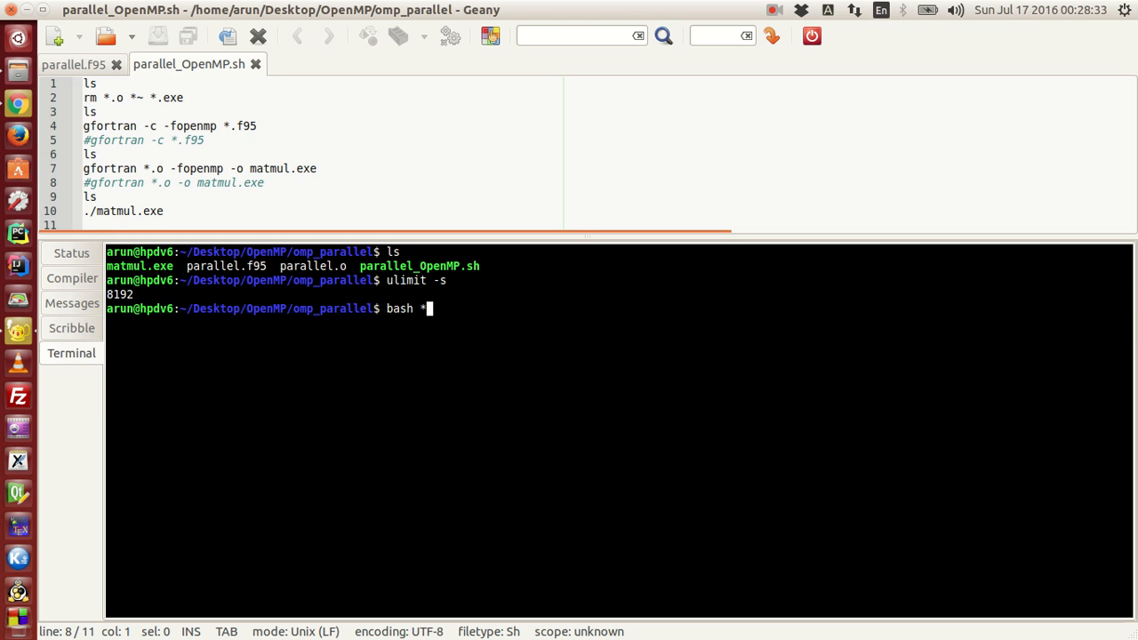
{"action": "type", "text": "sh"}
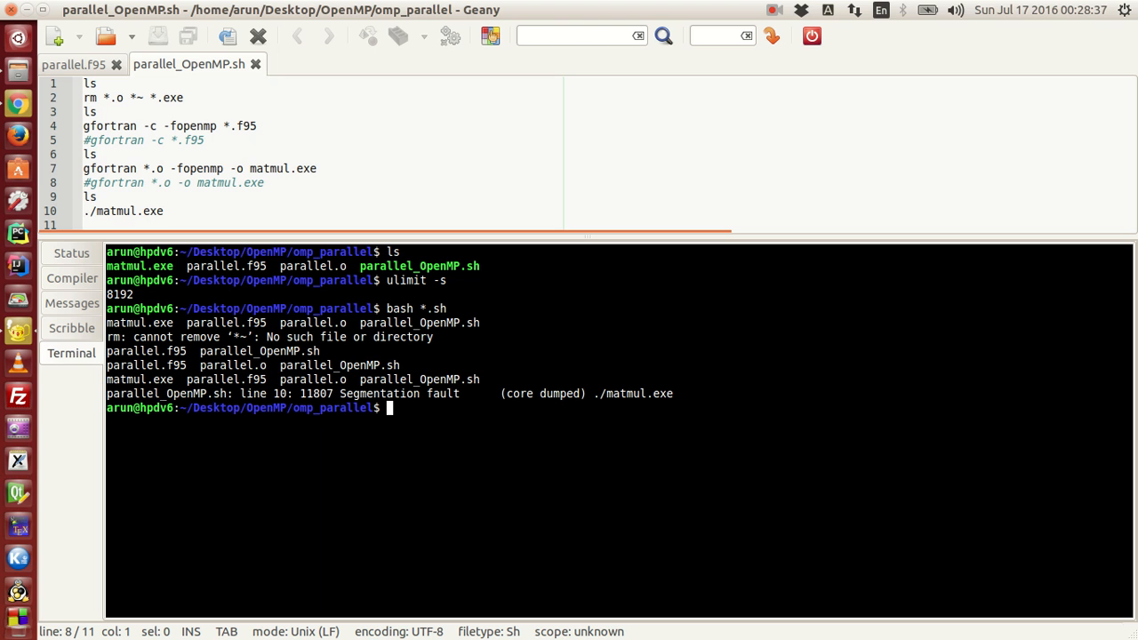
{"action": "mouse_move", "coordinate": [596, 405]}
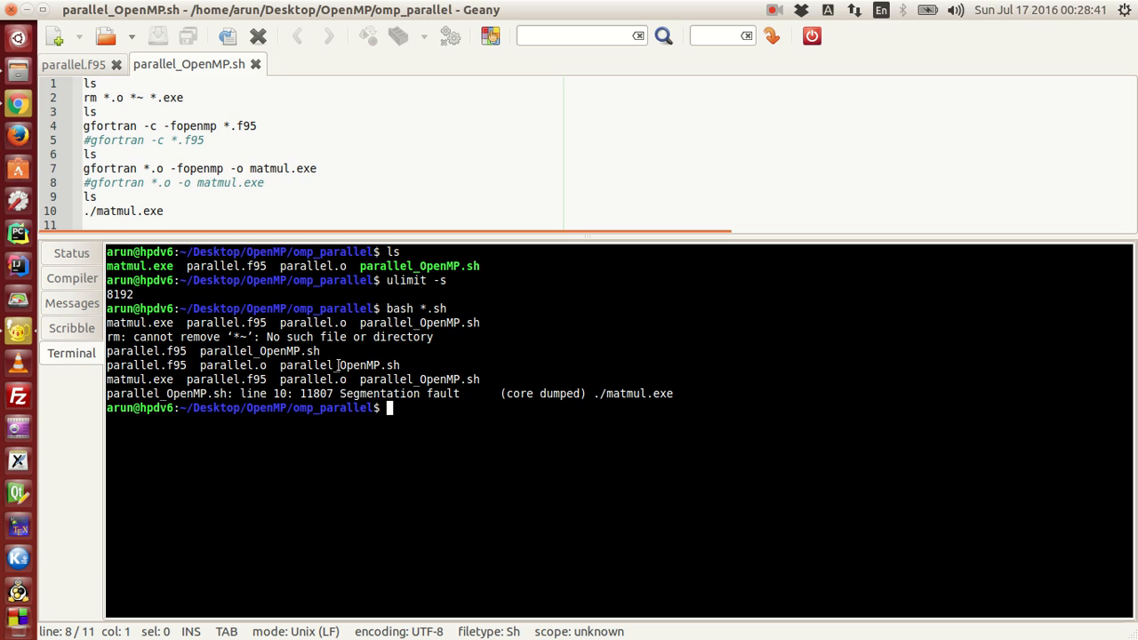
Highlight the Segmentation fault message printed by matmul.exe.
{"action": "double_click", "coordinate": [350, 395]}
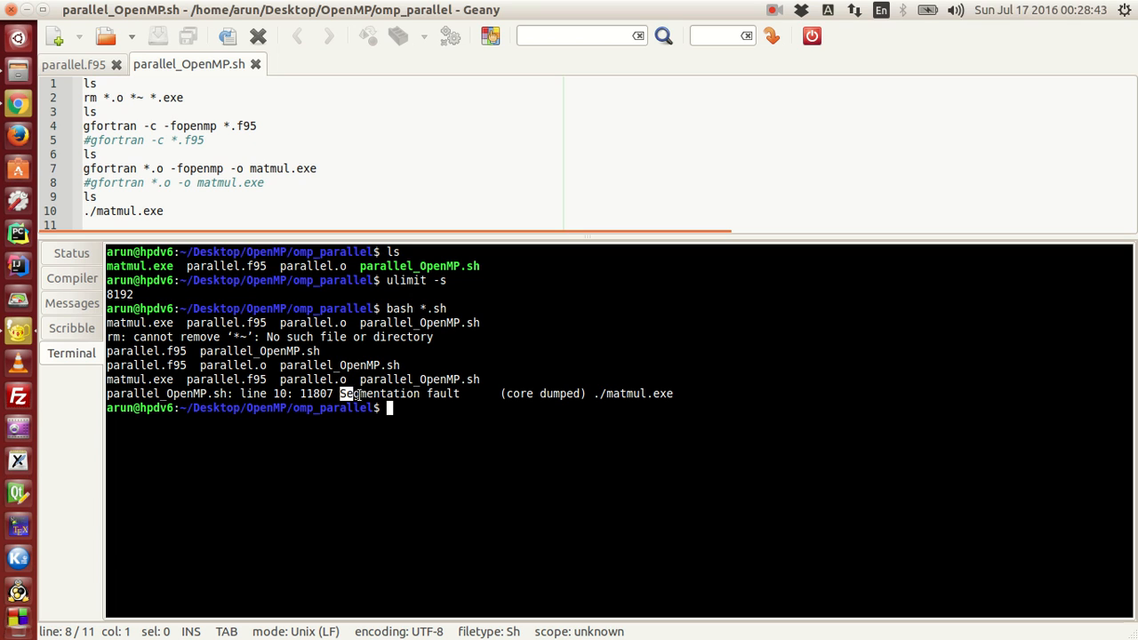
{"action": "left_click_drag", "start_coordinate": [341, 393], "coordinate": [458, 393]}
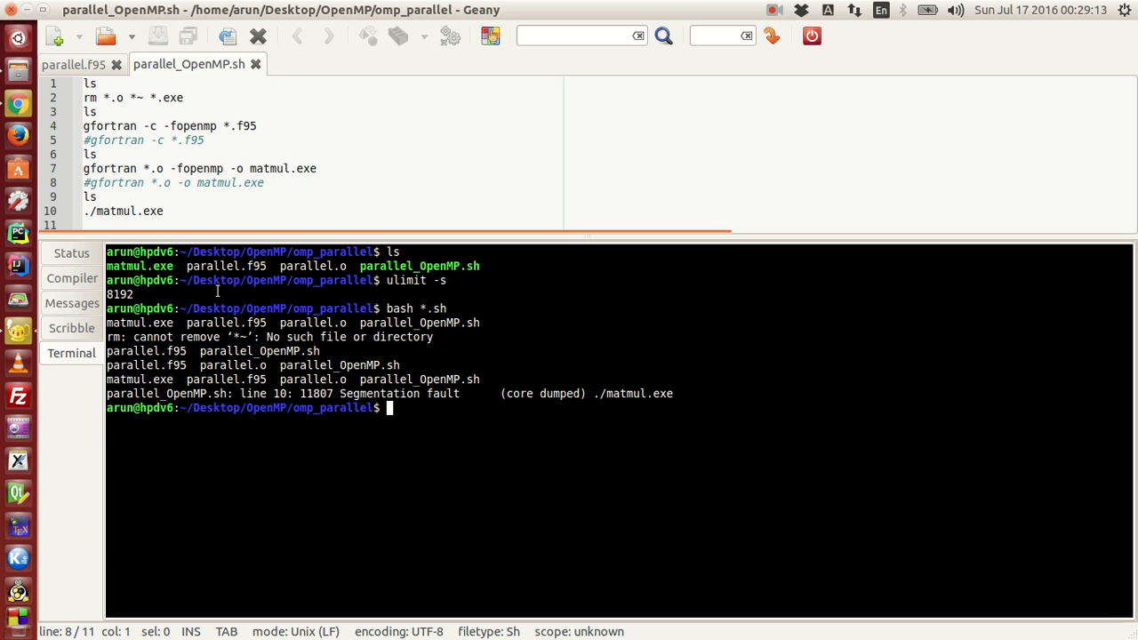
{"action": "mouse_move", "coordinate": [429, 418]}
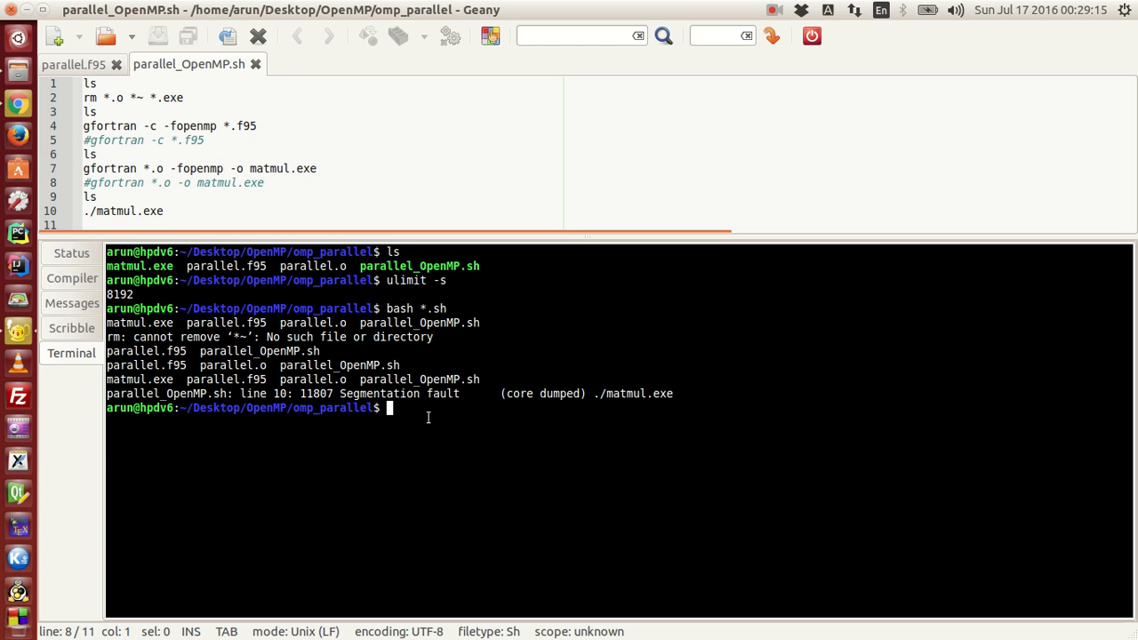
Raise the stack size to unlimited with ulimit -s unlimited.
{"action": "type", "text": "ulimit -s"}
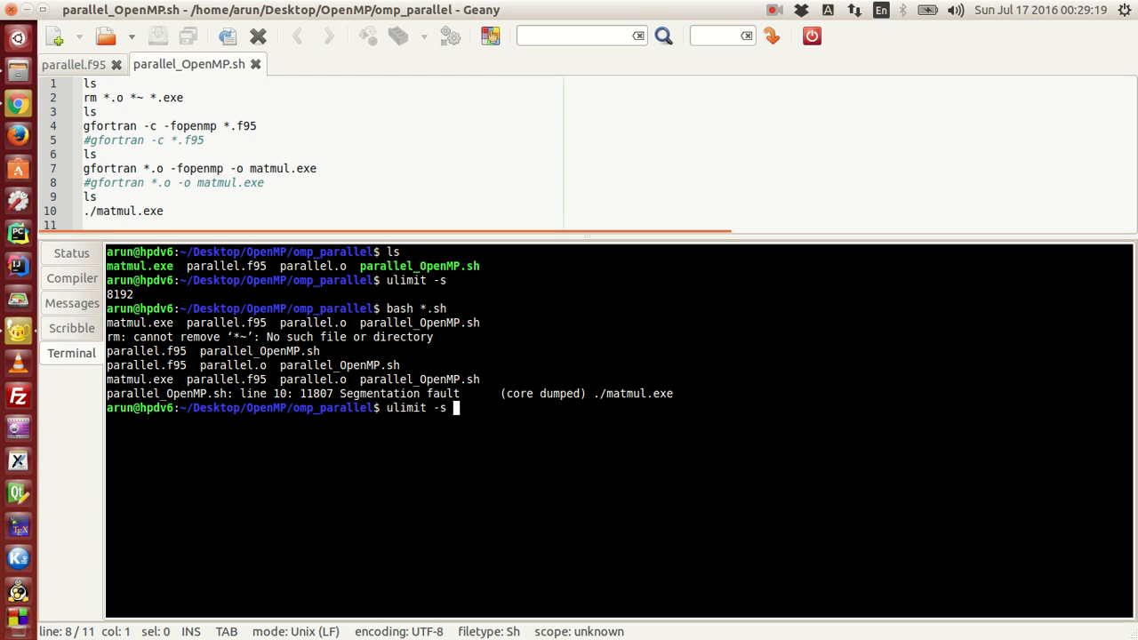
{"action": "type", "text": "unli"}
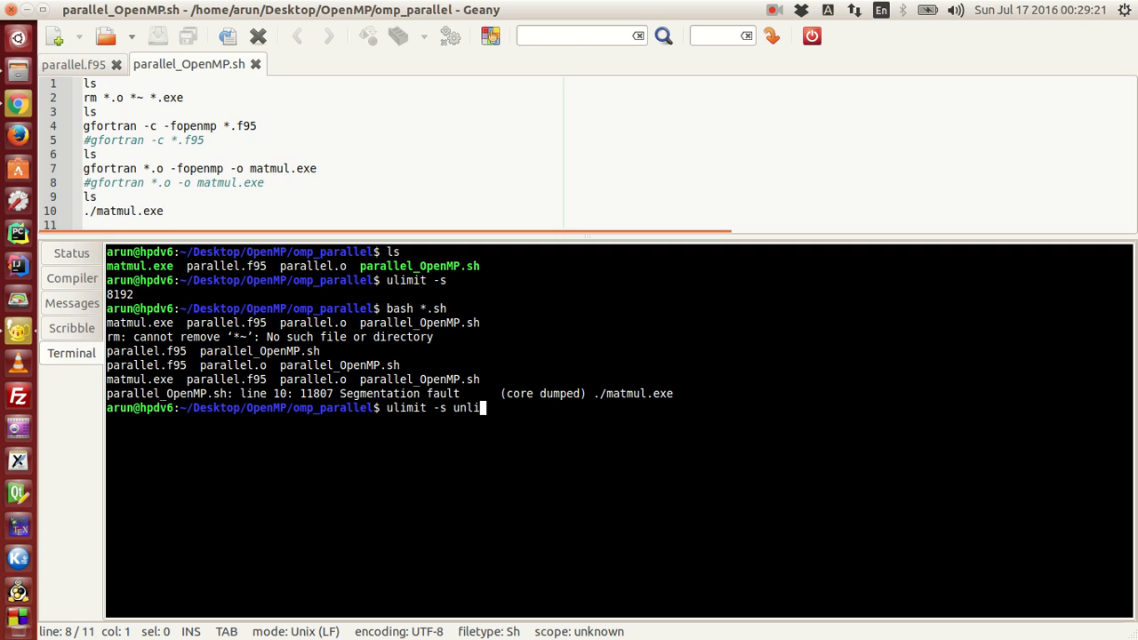
{"action": "type", "text": "mited"}
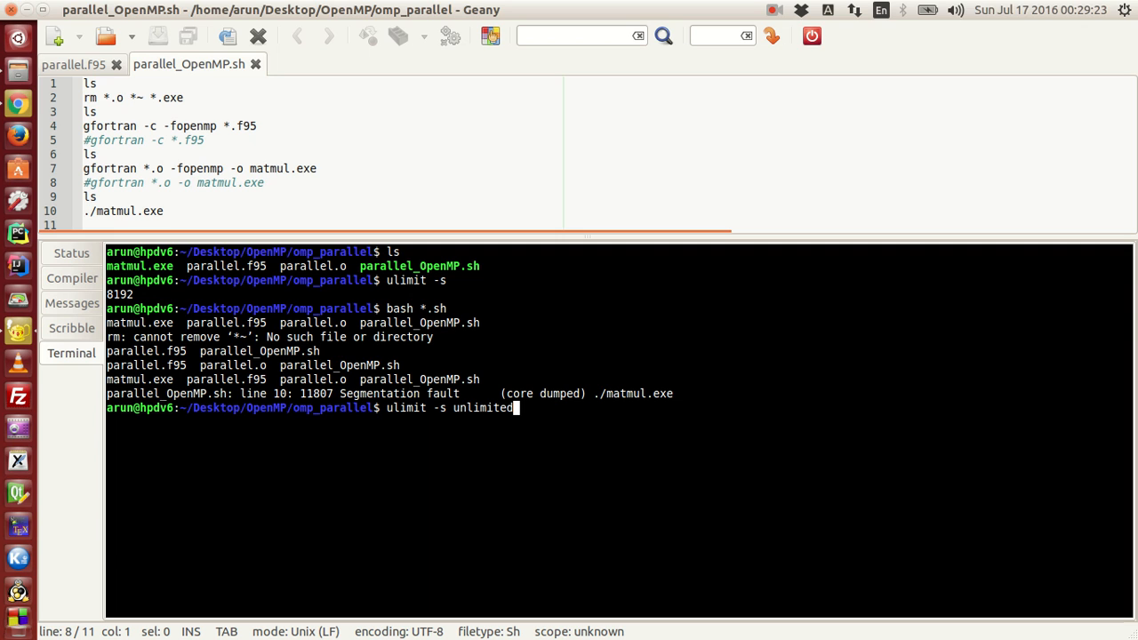
{"action": "key", "text": "Return"}
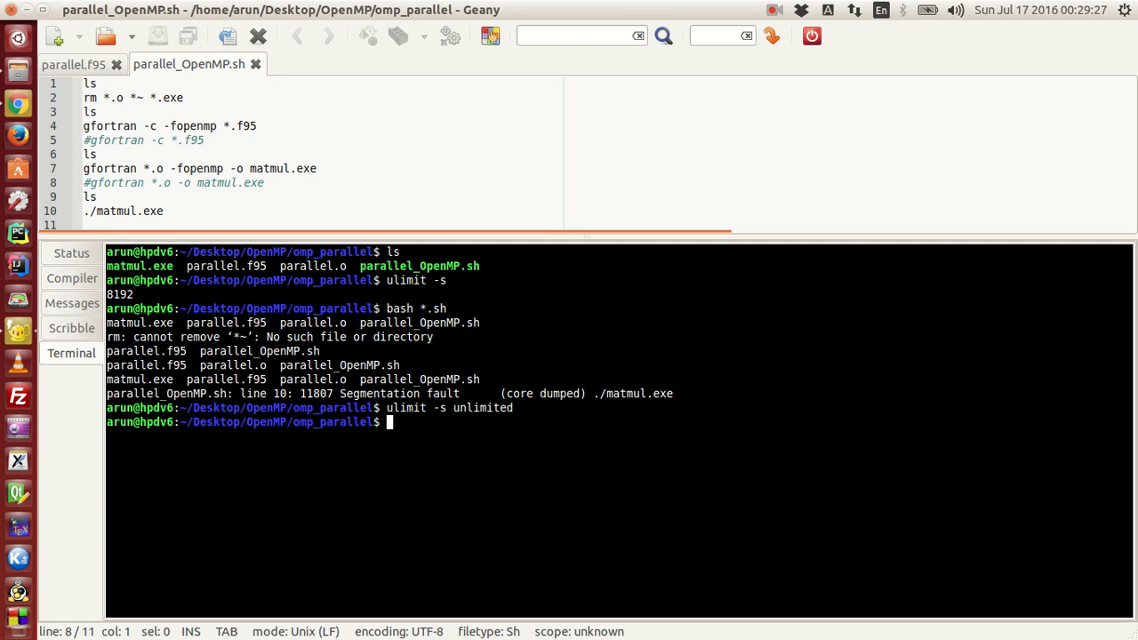
Confirm ulimit -s reports unlimited and stage bash *.sh at the prompt.
{"action": "type", "text": "uli"}
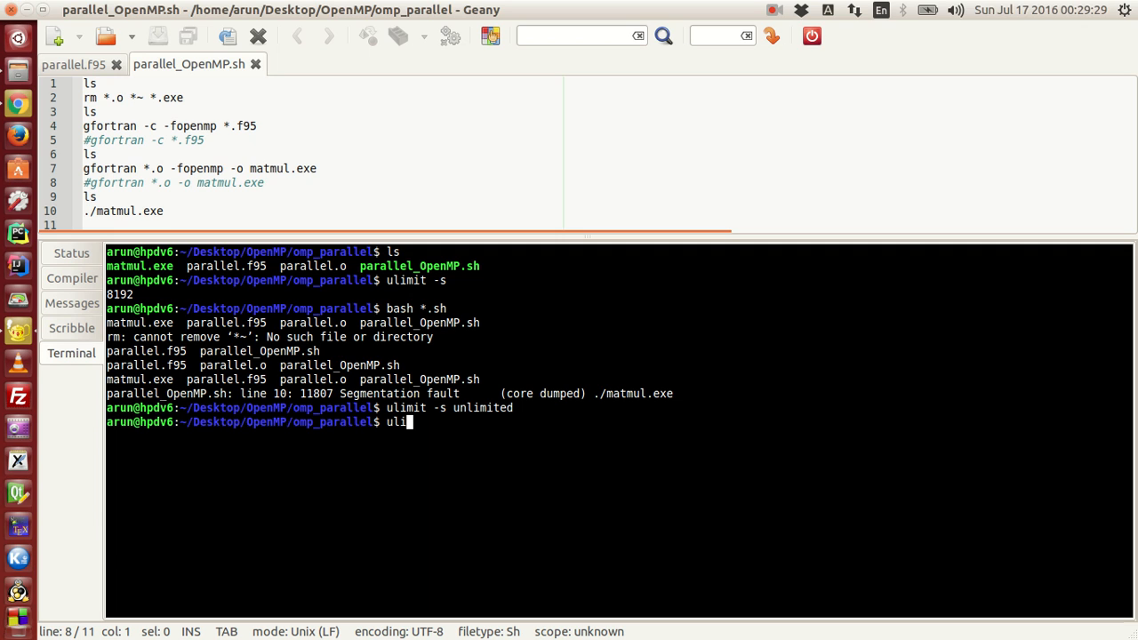
{"action": "key", "text": "Return"}
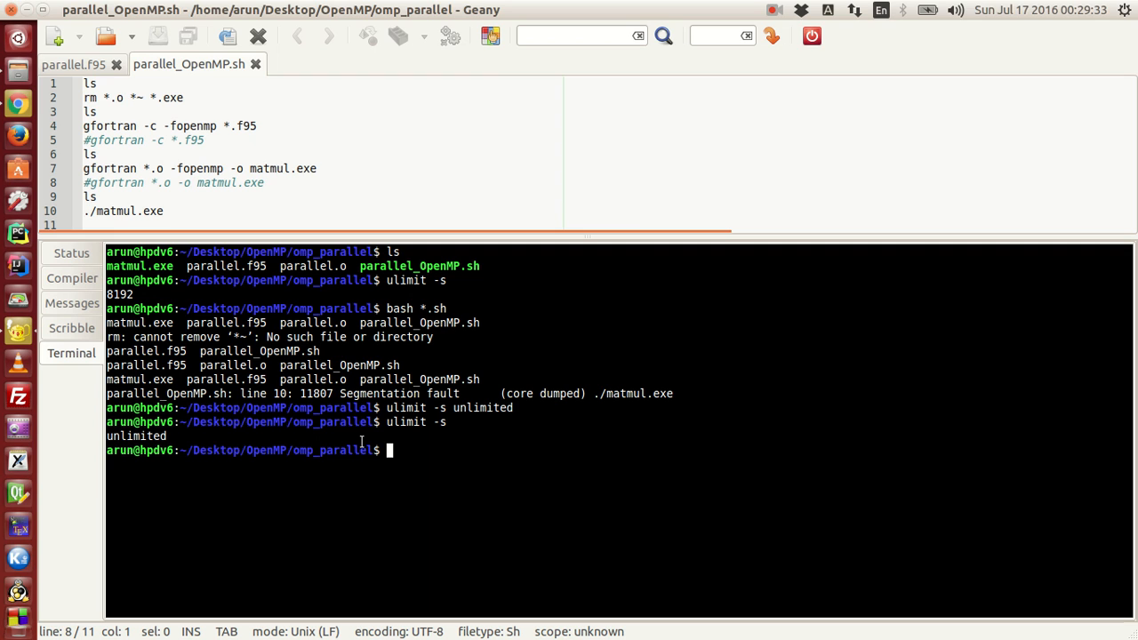
{"action": "mouse_move", "coordinate": [418, 435]}
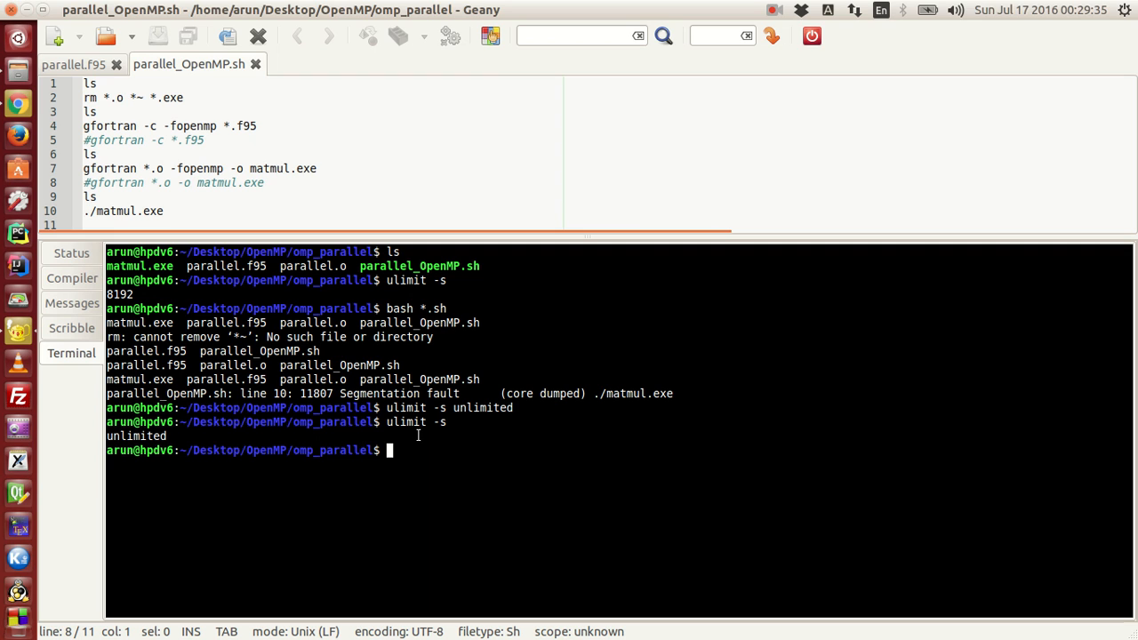
{"action": "type", "text": "bash *.sh"}
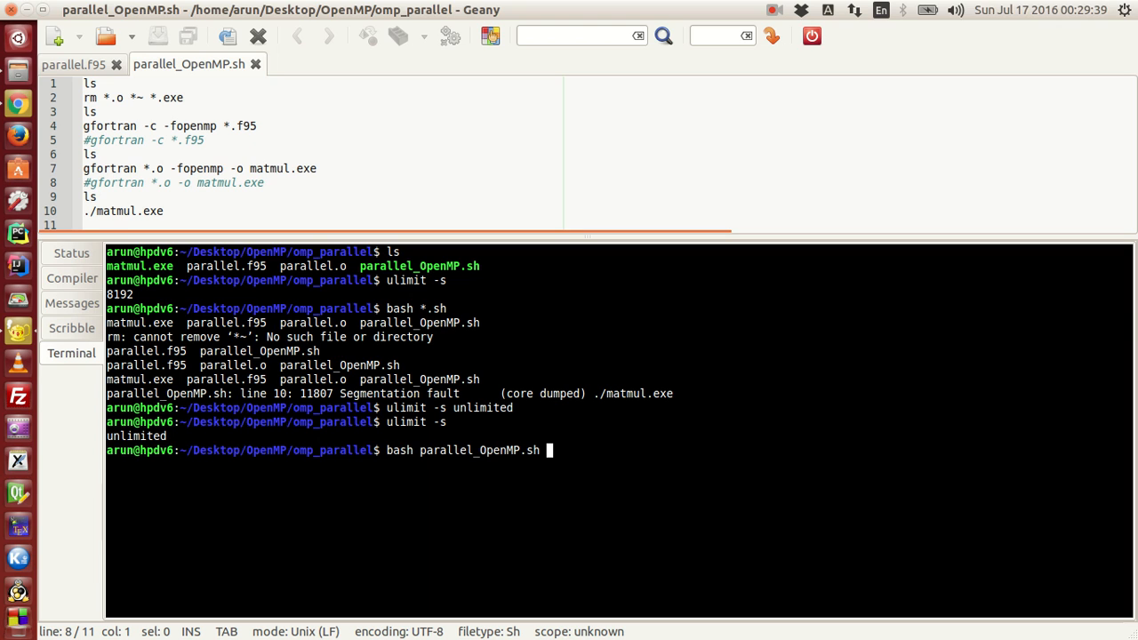
Run the build script, printing Parallel Mode on with loop time 7.446 s, and return to parallel.f95.
{"action": "key", "text": "Return"}
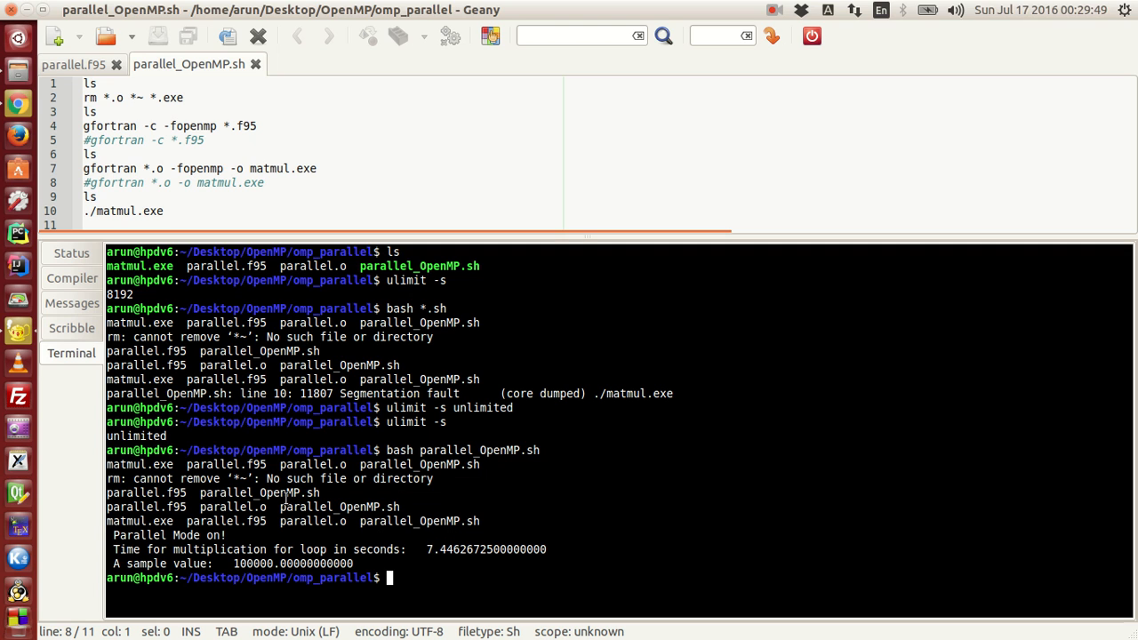
{"action": "left_click", "coordinate": [72, 64]}
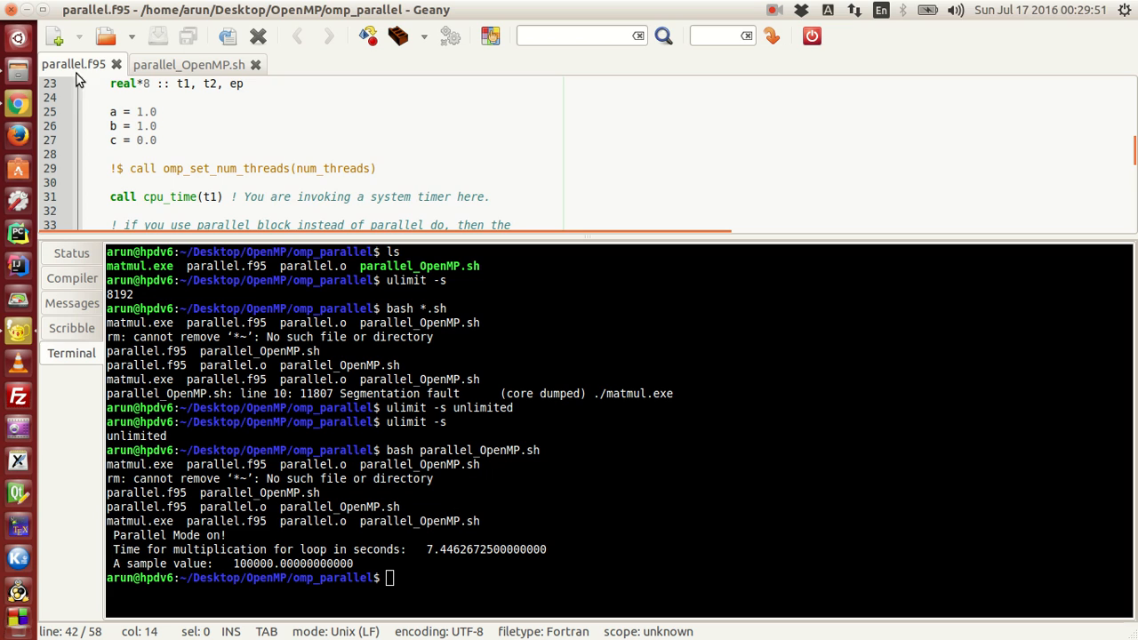